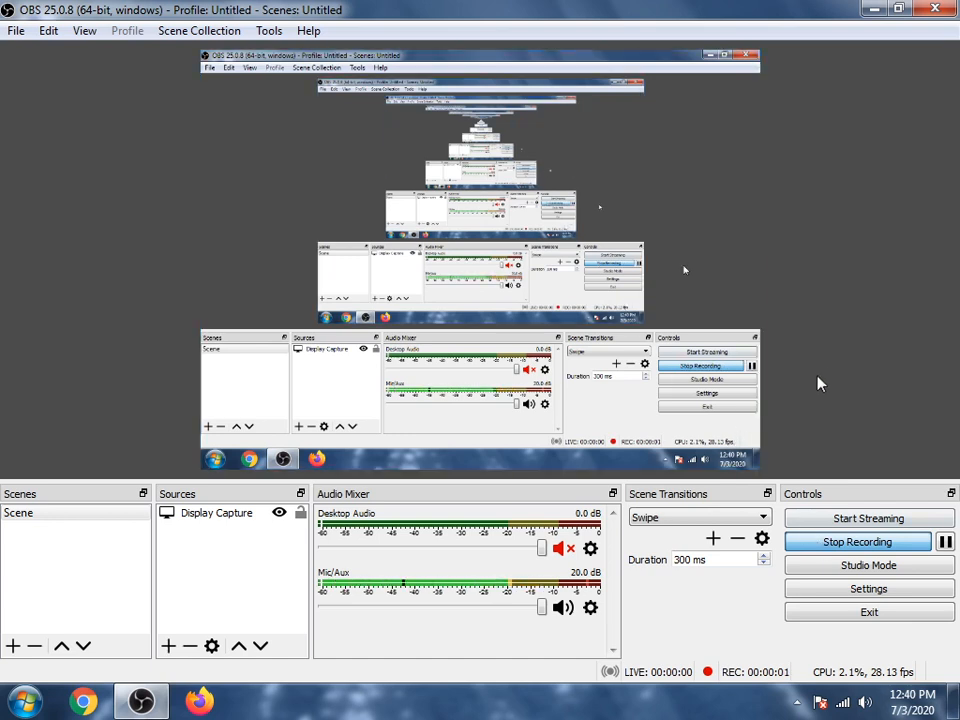
mouse_move(90, 377)
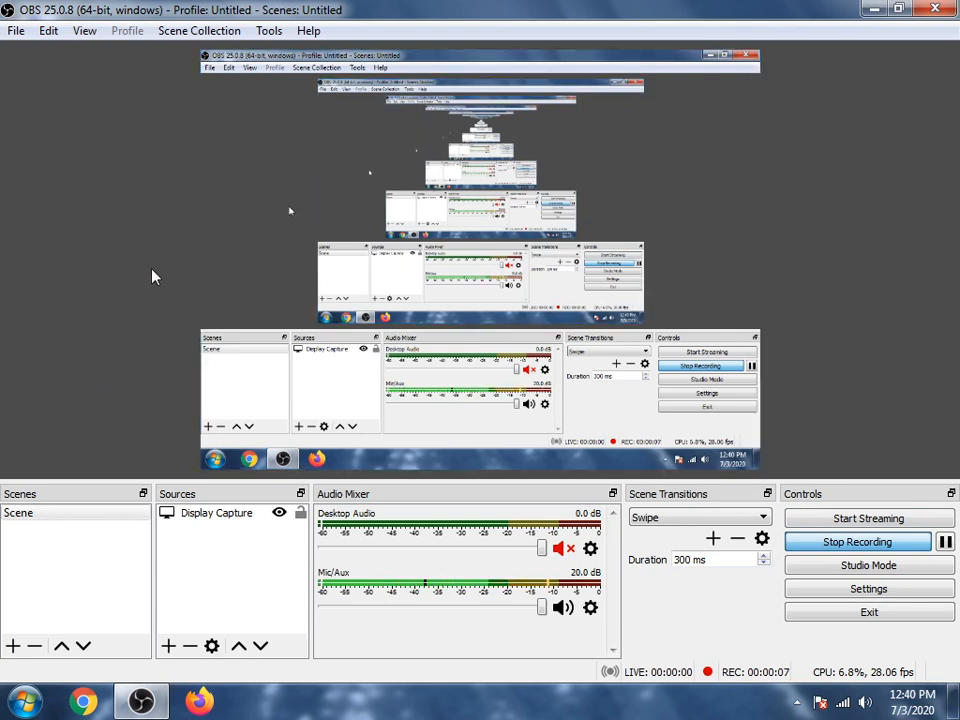
mouse_move(145, 264)
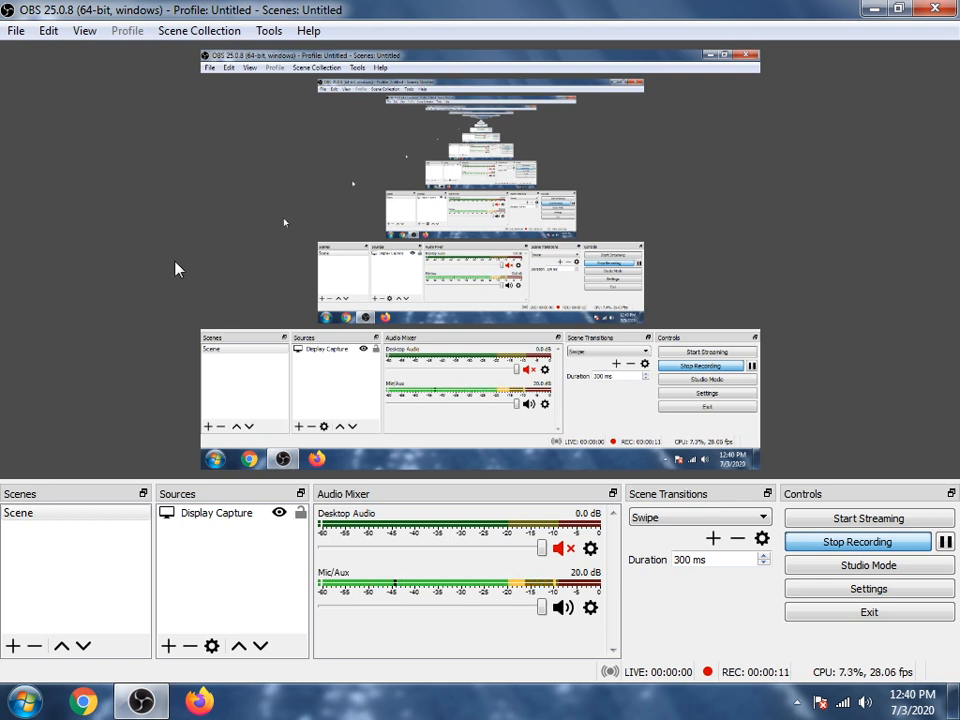
mouse_move(178, 331)
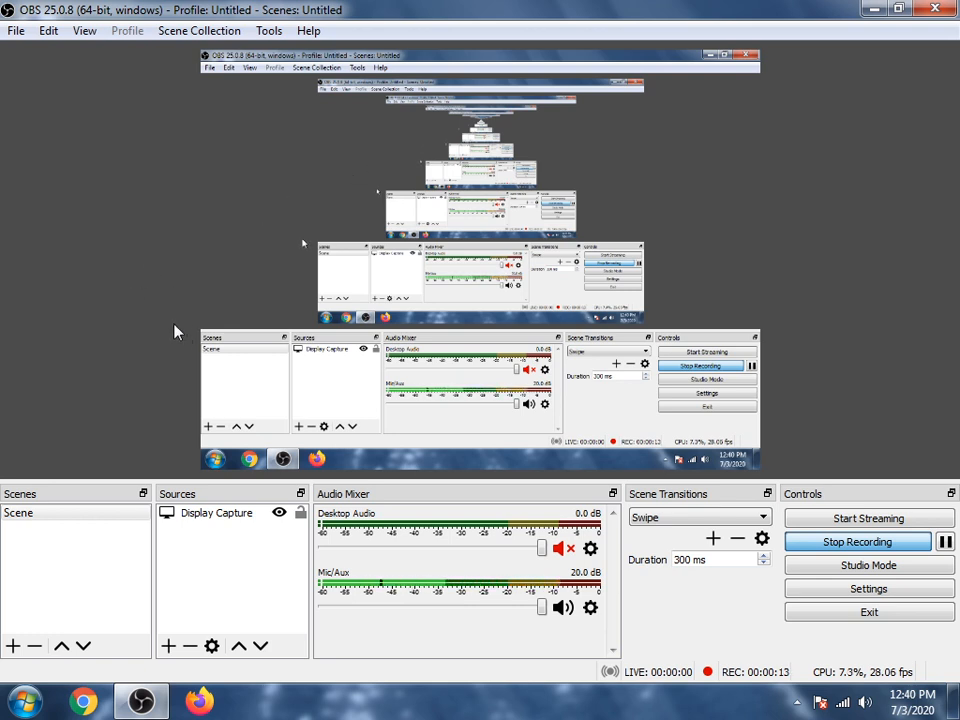
mouse_move(185, 325)
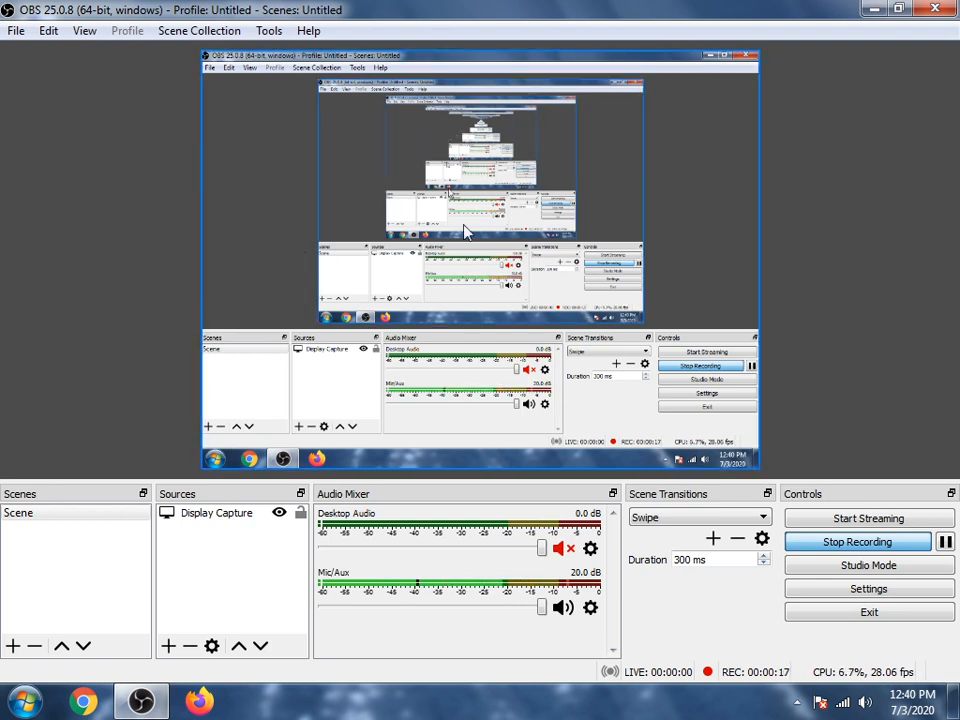
mouse_move(257, 193)
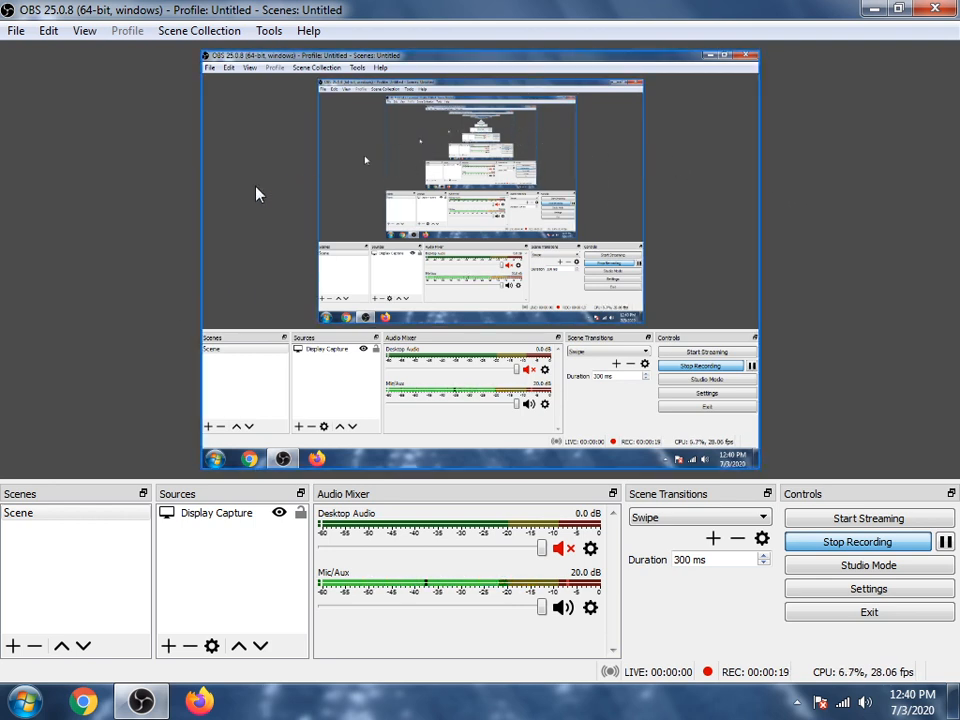
mouse_move(388, 183)
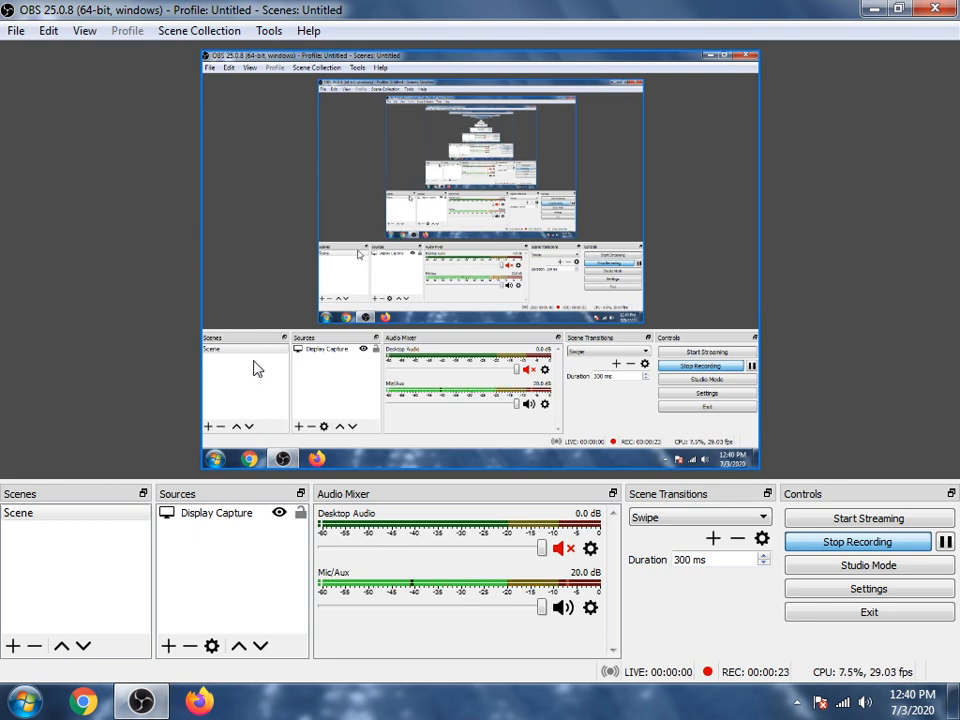
Step: Browse OBS source types without adding one, then hide and restore the OBS window
left_click(168, 645)
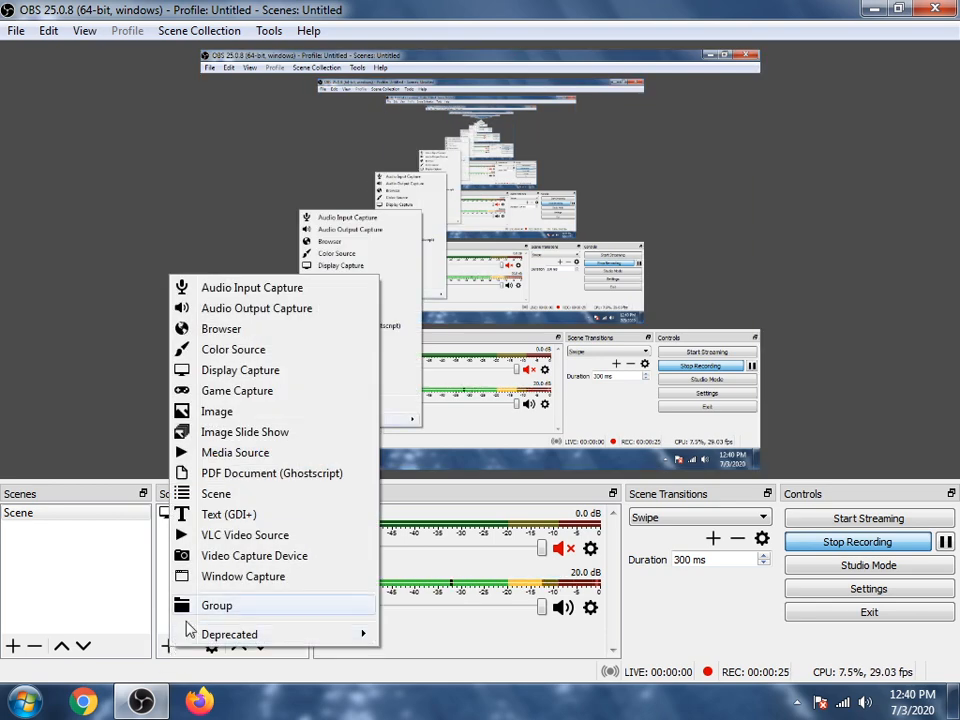
mouse_move(337, 487)
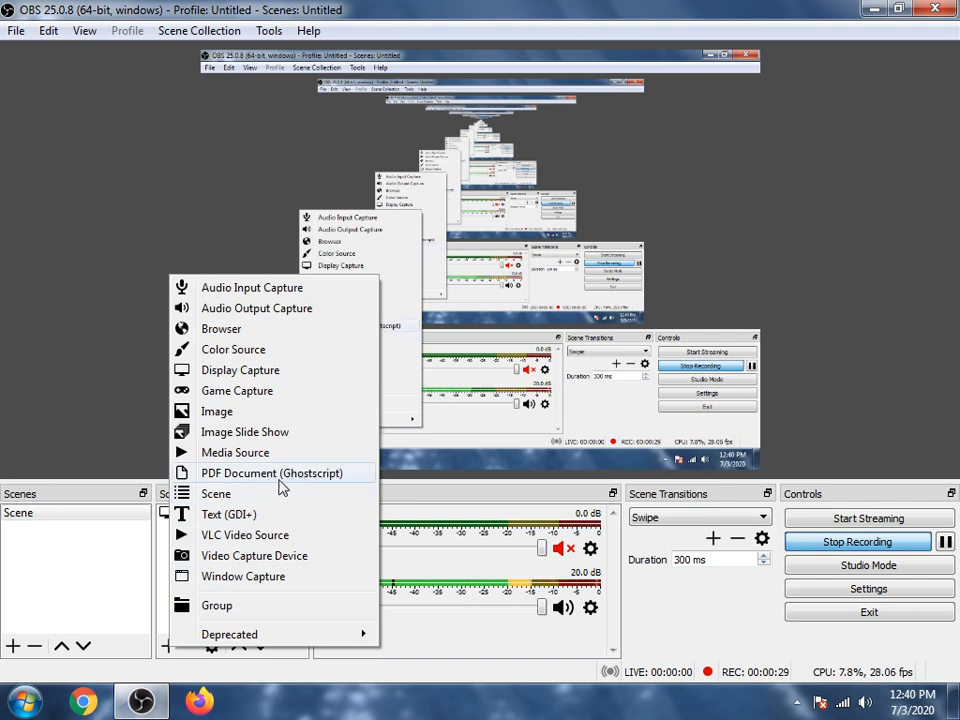
left_click(240, 370)
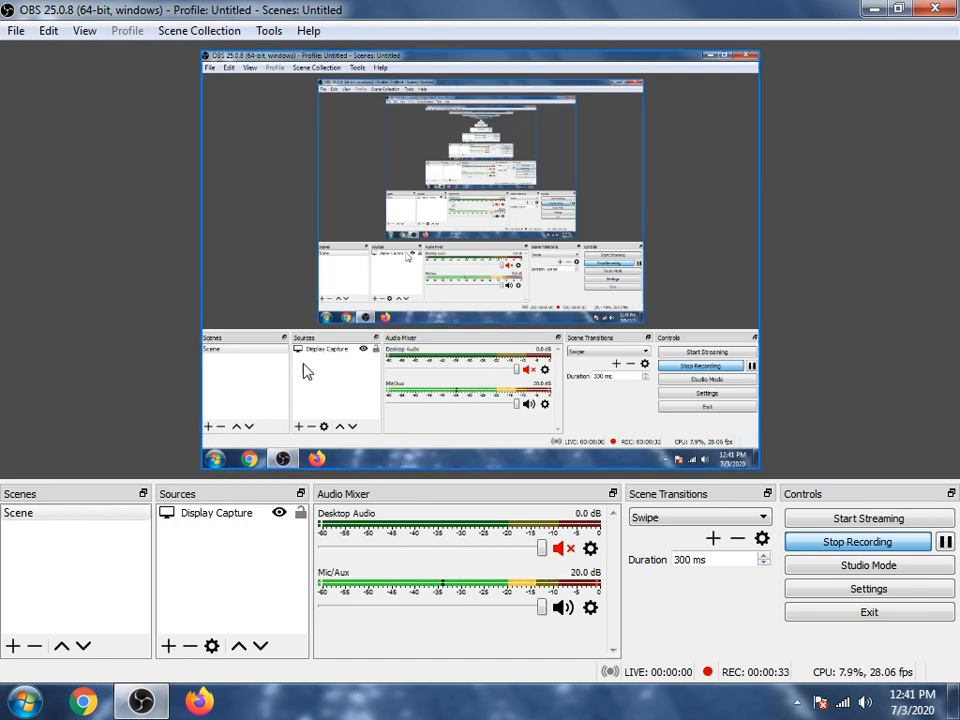
mouse_move(413, 475)
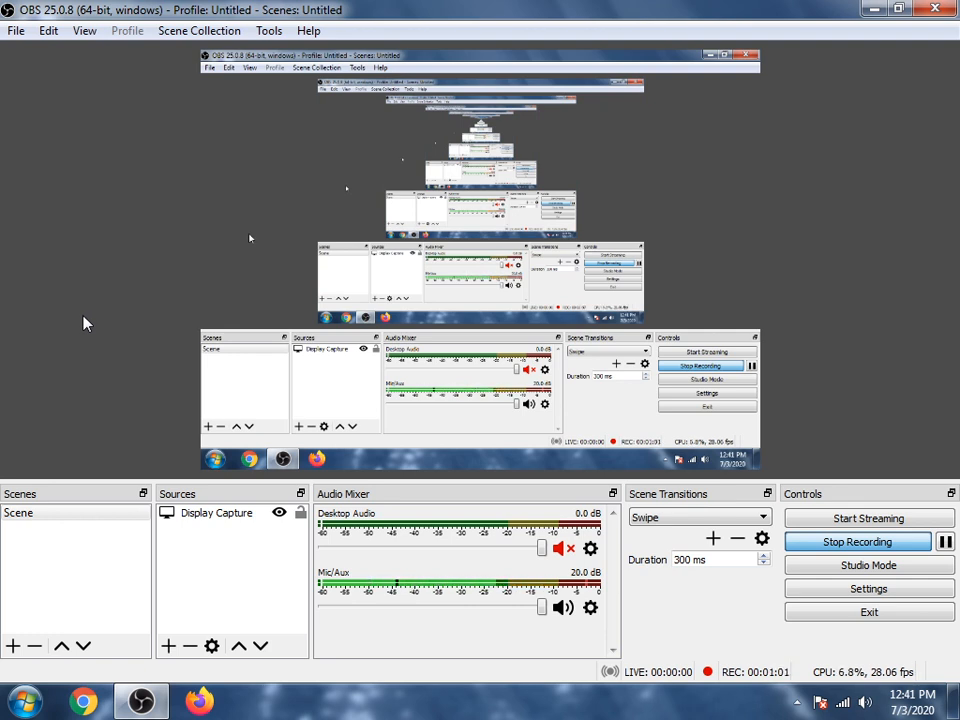
mouse_move(163, 290)
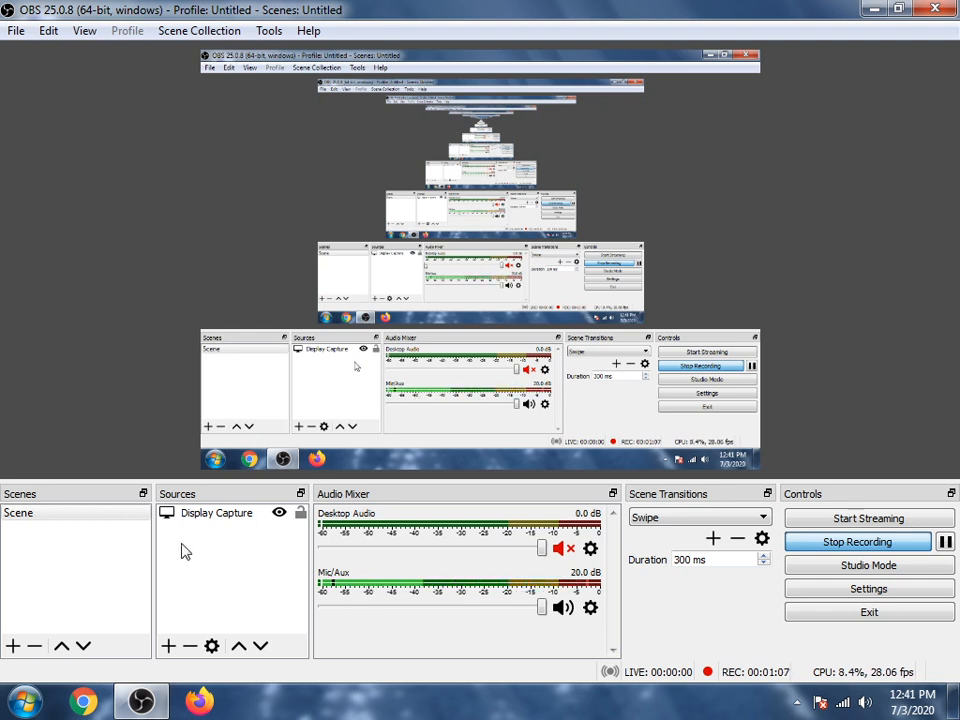
mouse_move(115, 453)
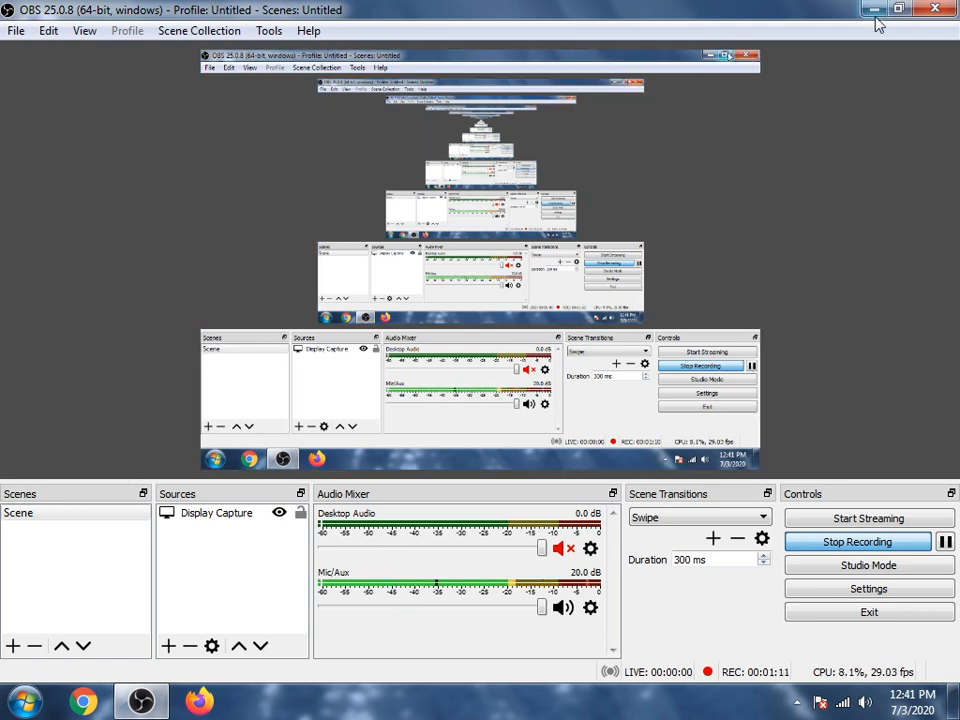
left_click(872, 9)
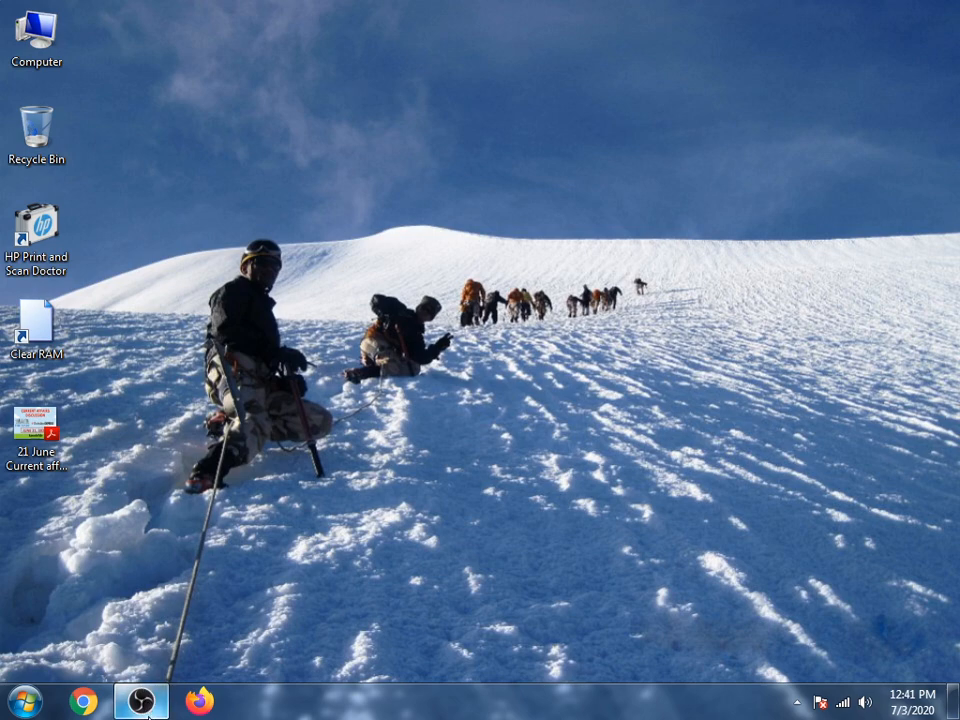
left_click(140, 700)
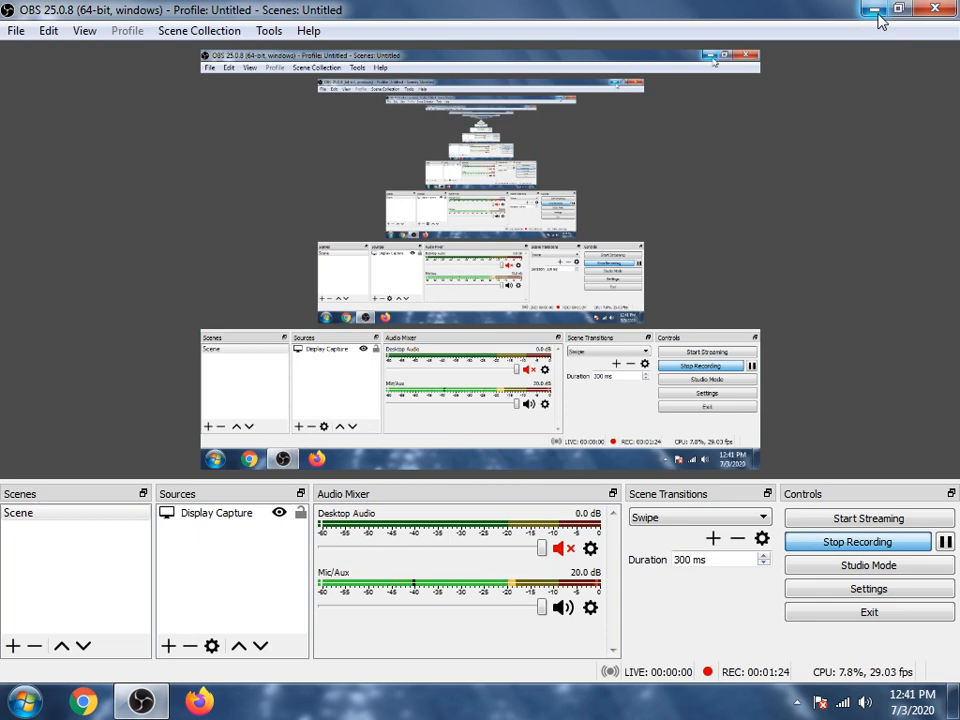
Step: Launch PowerPoint 2007 and title the first slide TEST
right_click(560, 230)
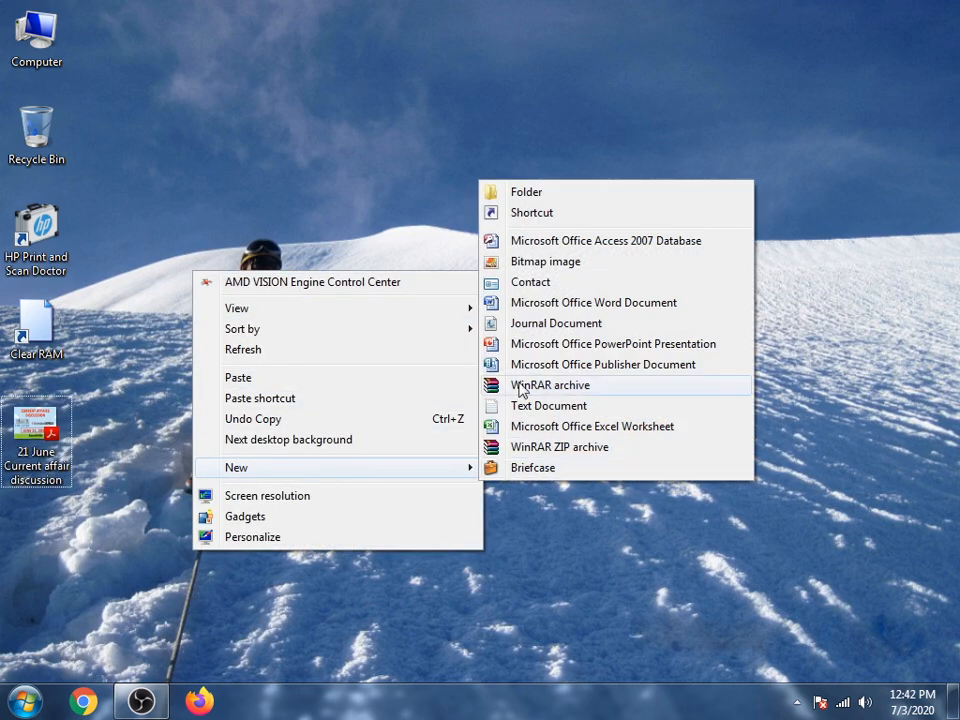
mouse_move(450, 483)
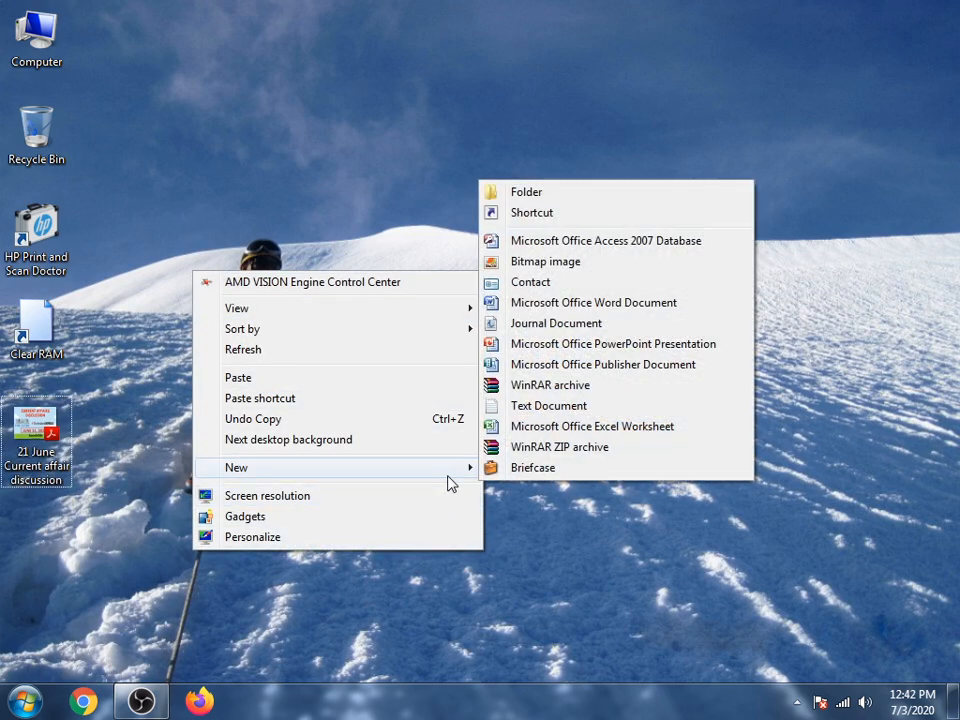
left_click(24, 700)
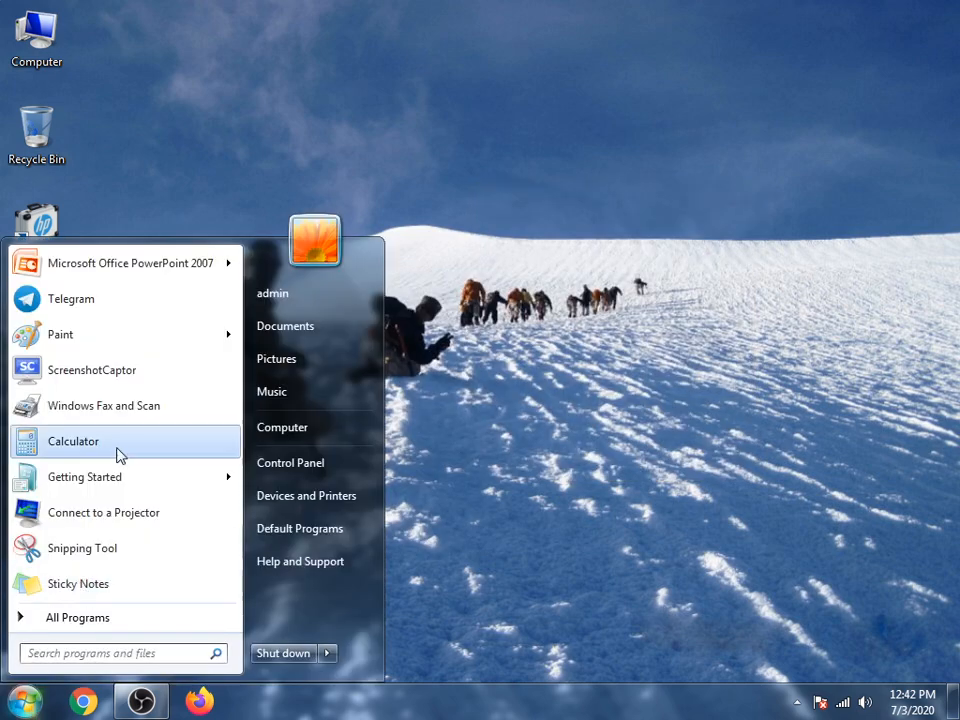
left_click(130, 262)
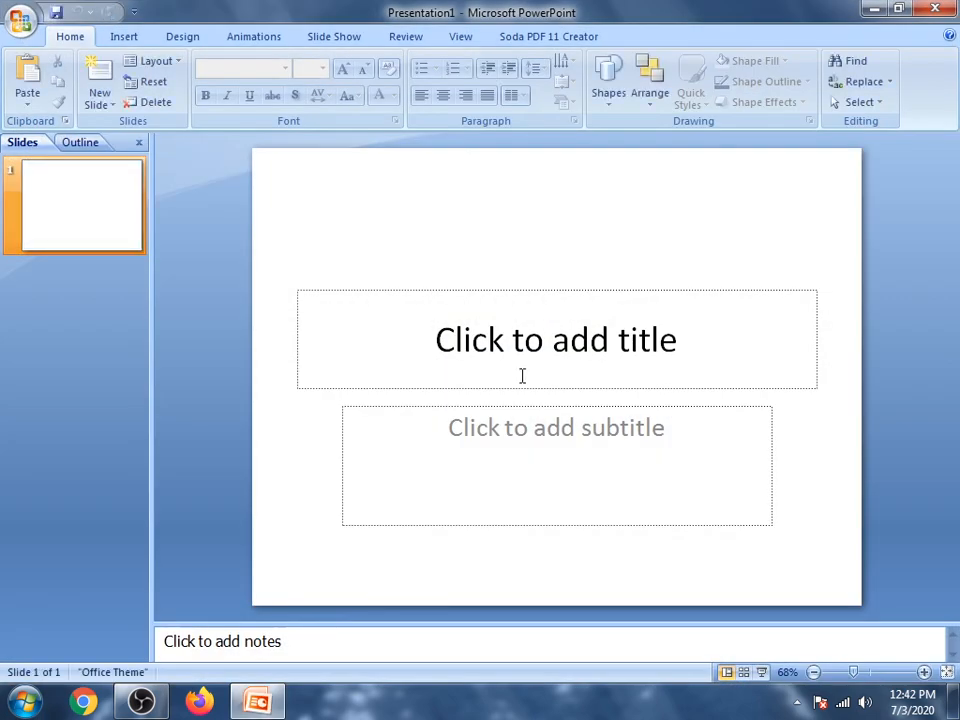
type("TEST")
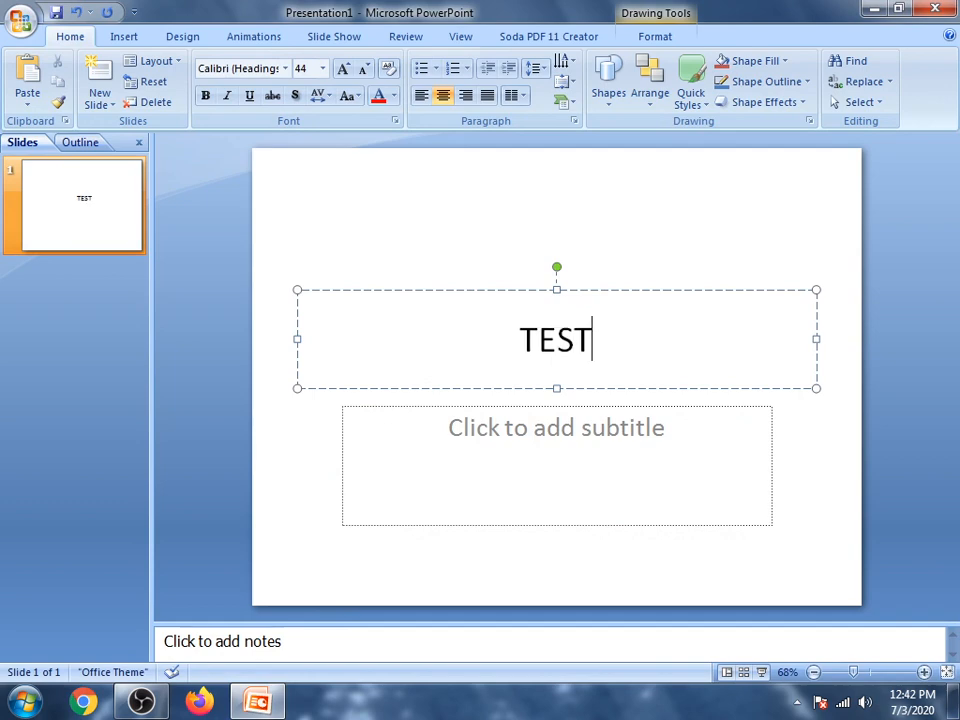
Step: Give slide 1 a dark green background and add a second slide titled TEST 2
right_click(84, 205)
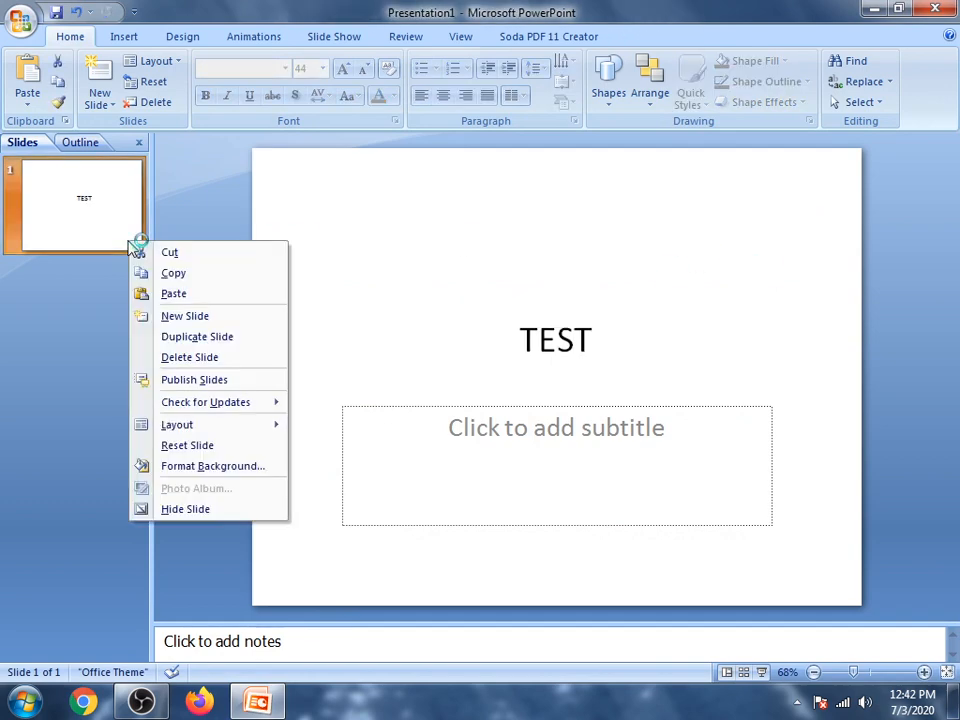
mouse_move(213, 466)
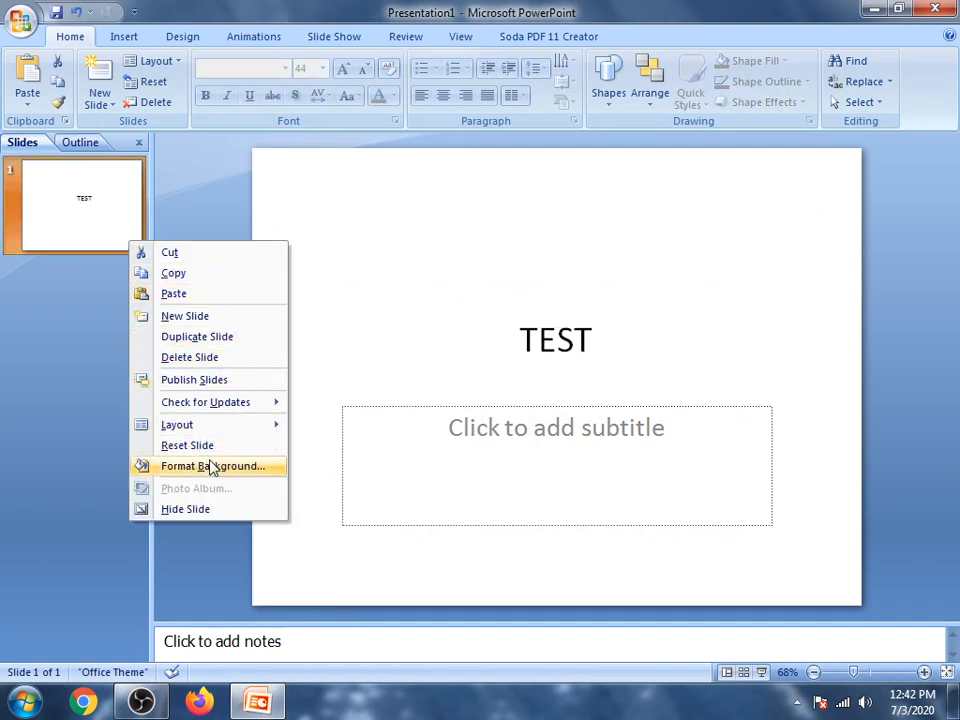
left_click(213, 466)
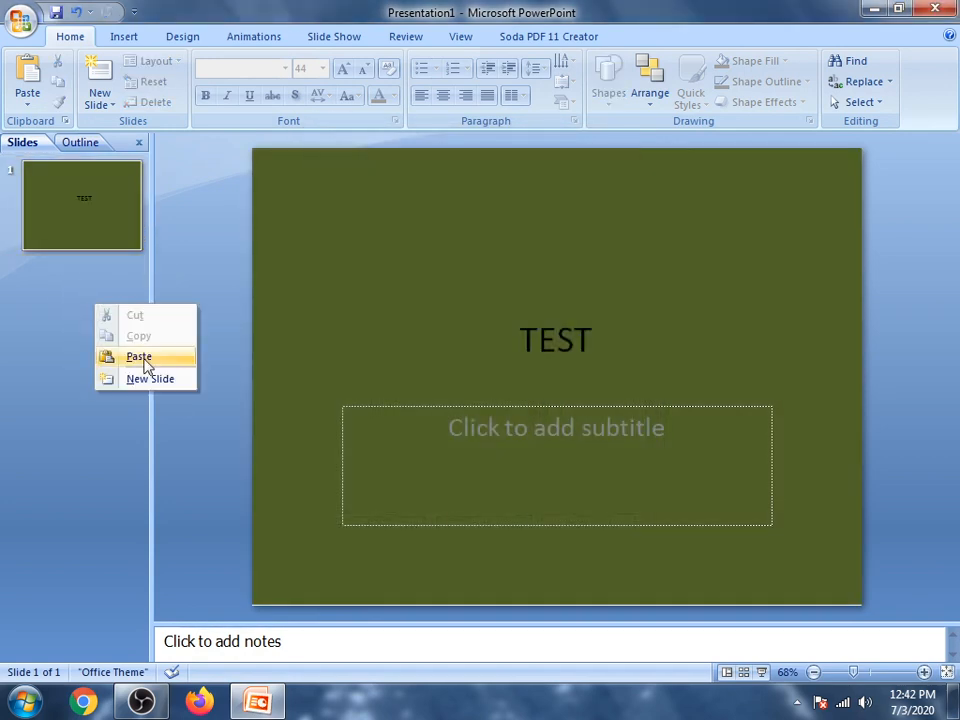
left_click(150, 378)
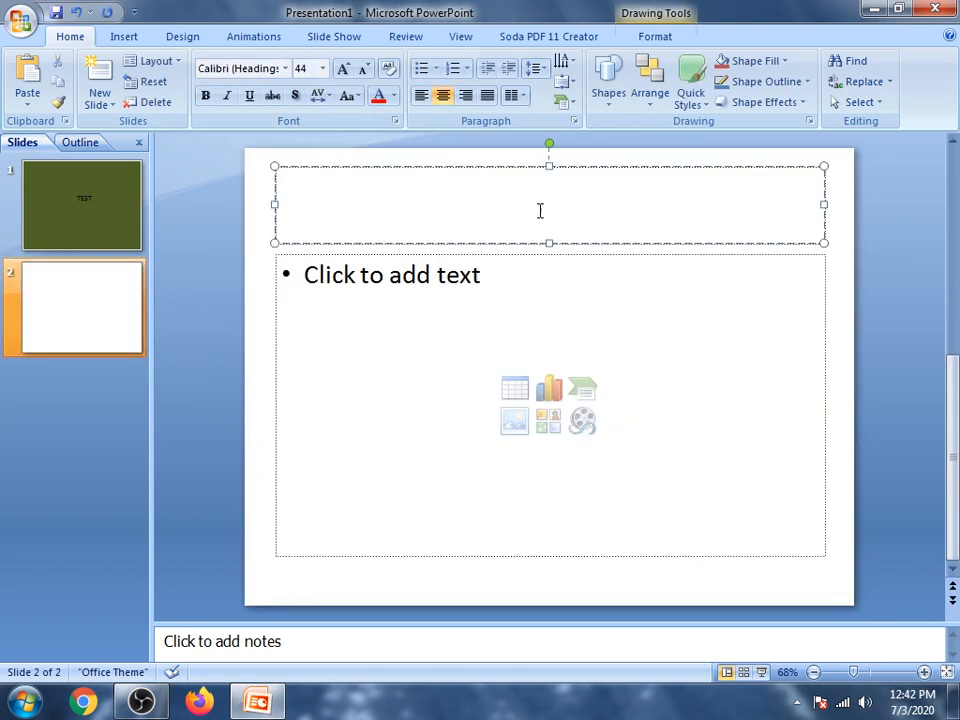
type("TEST 2")
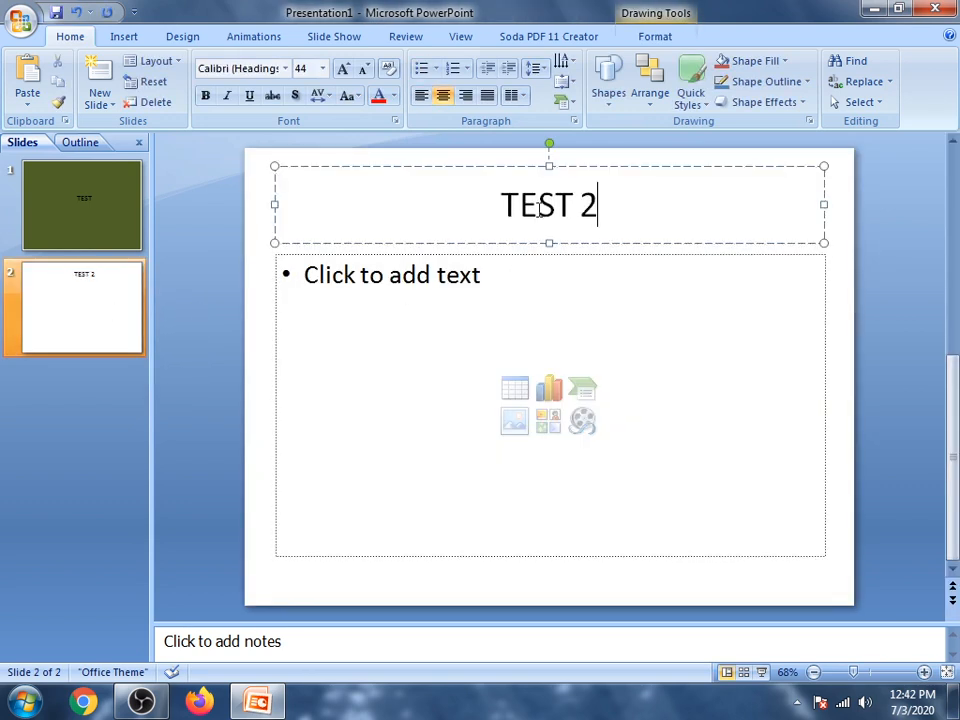
Step: Change the background settings of the TEST 2 slide
right_click(75, 305)
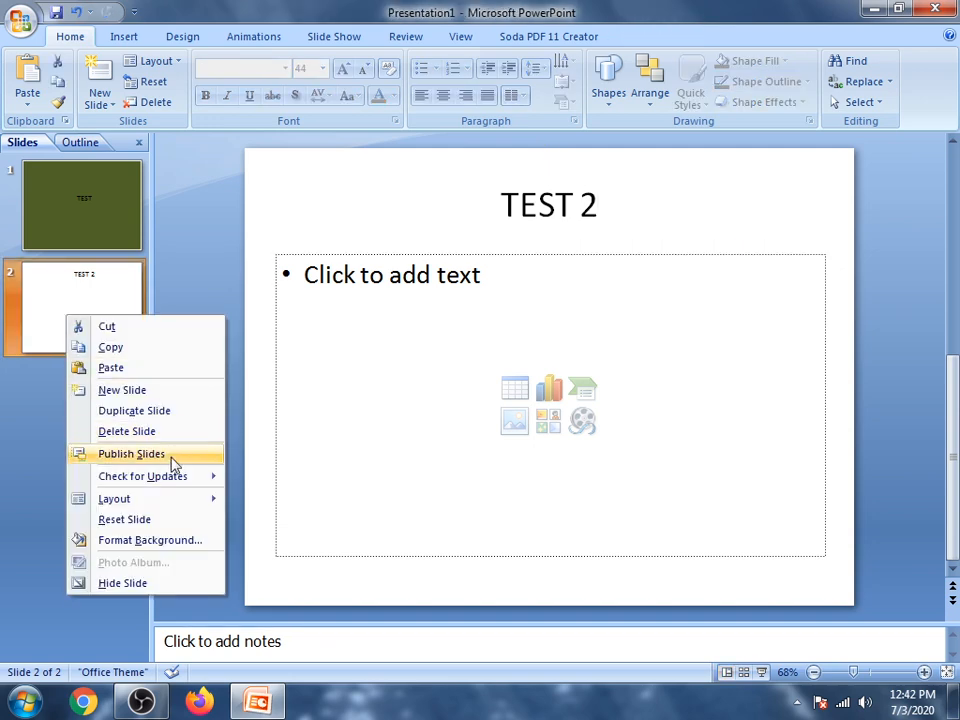
left_click(150, 539)
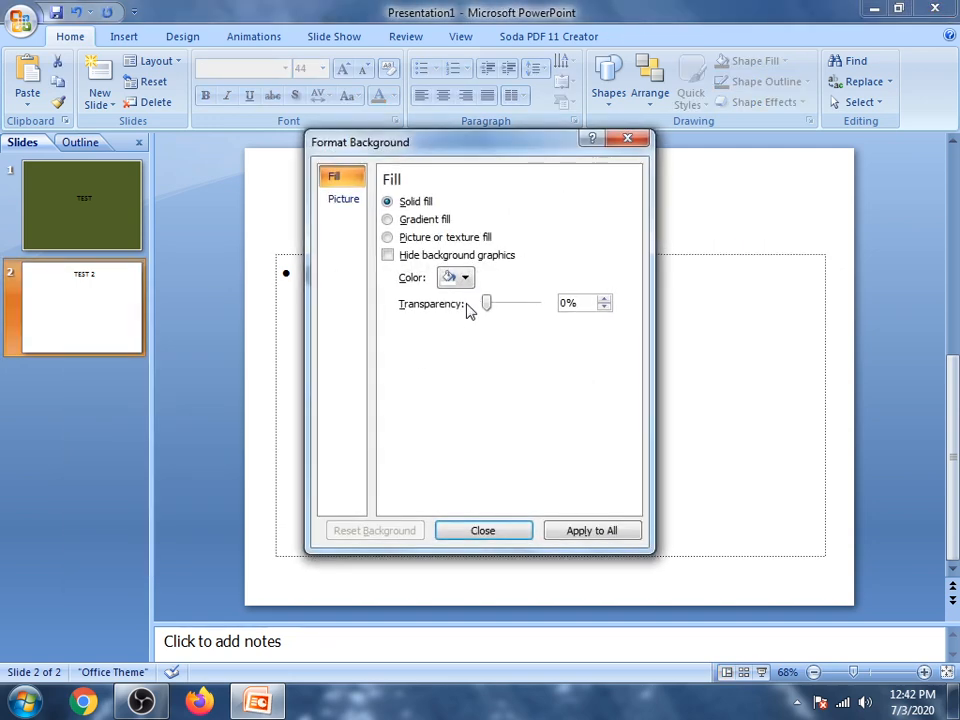
left_click(464, 277)
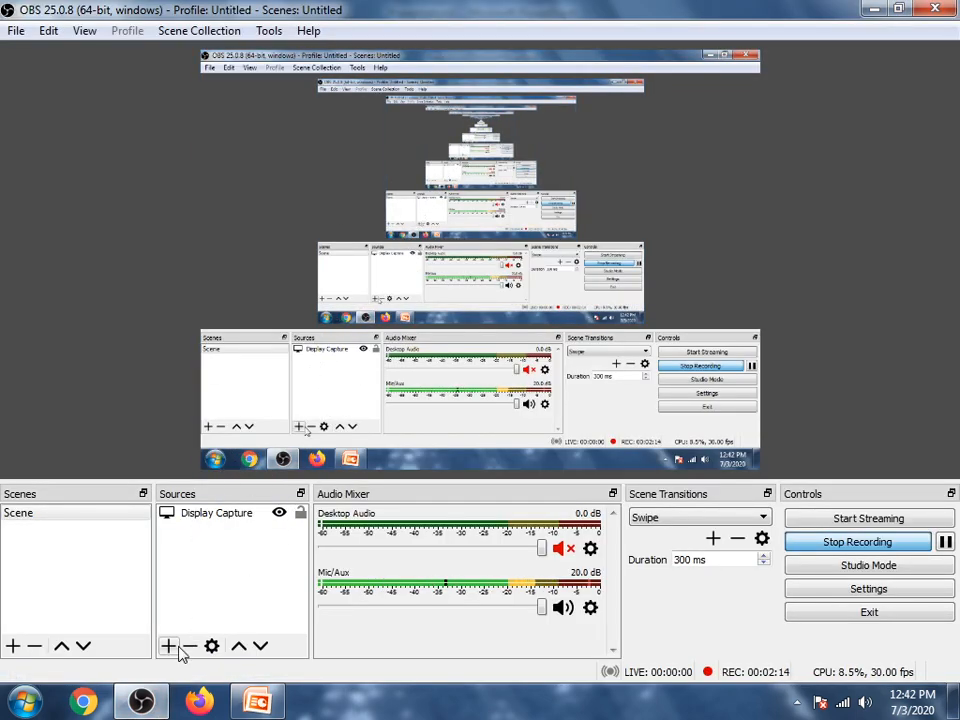
left_click(168, 646)
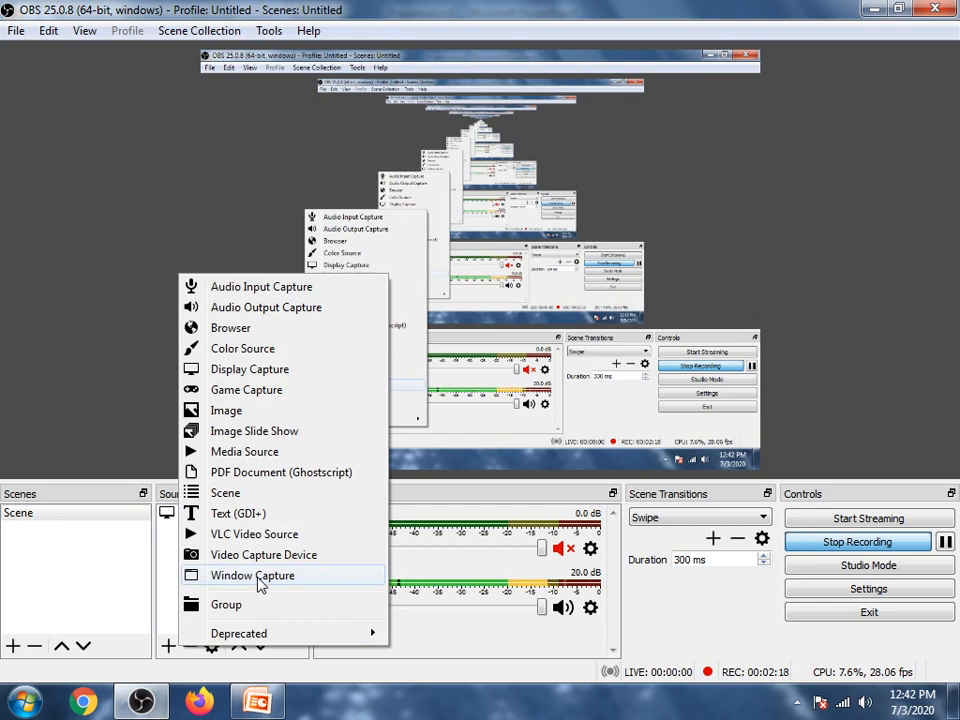
left_click(252, 575)
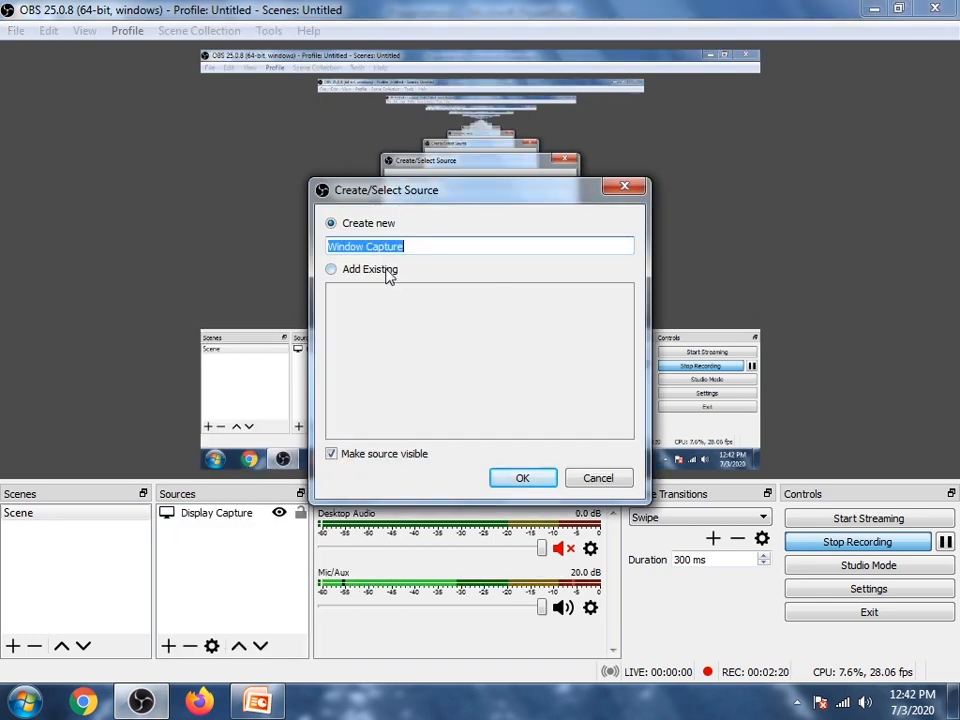
type("PPT")
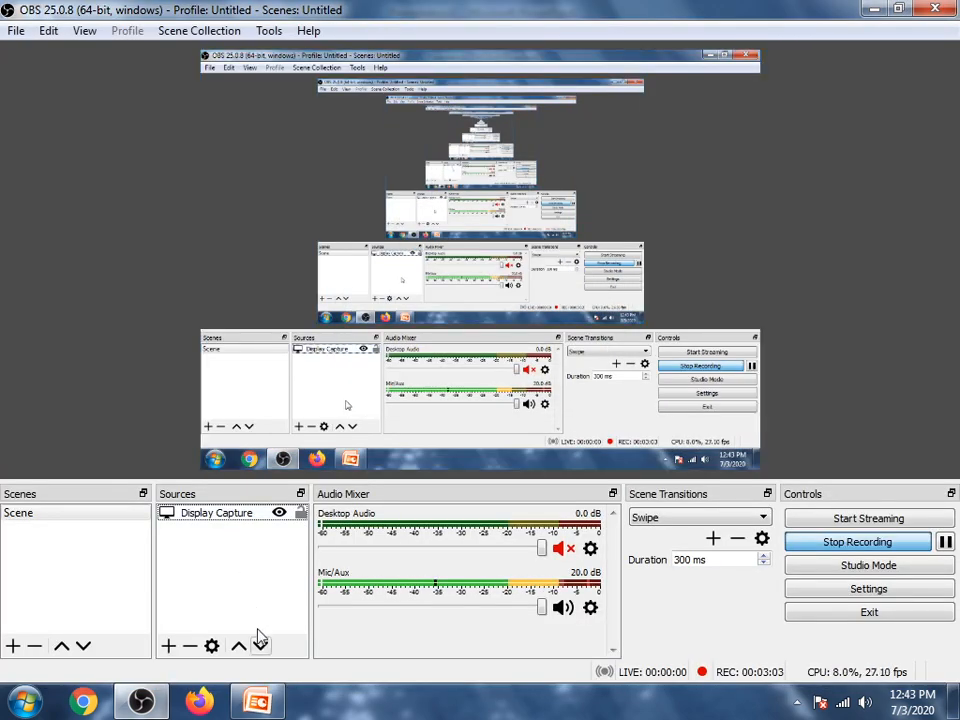
left_click(256, 700)
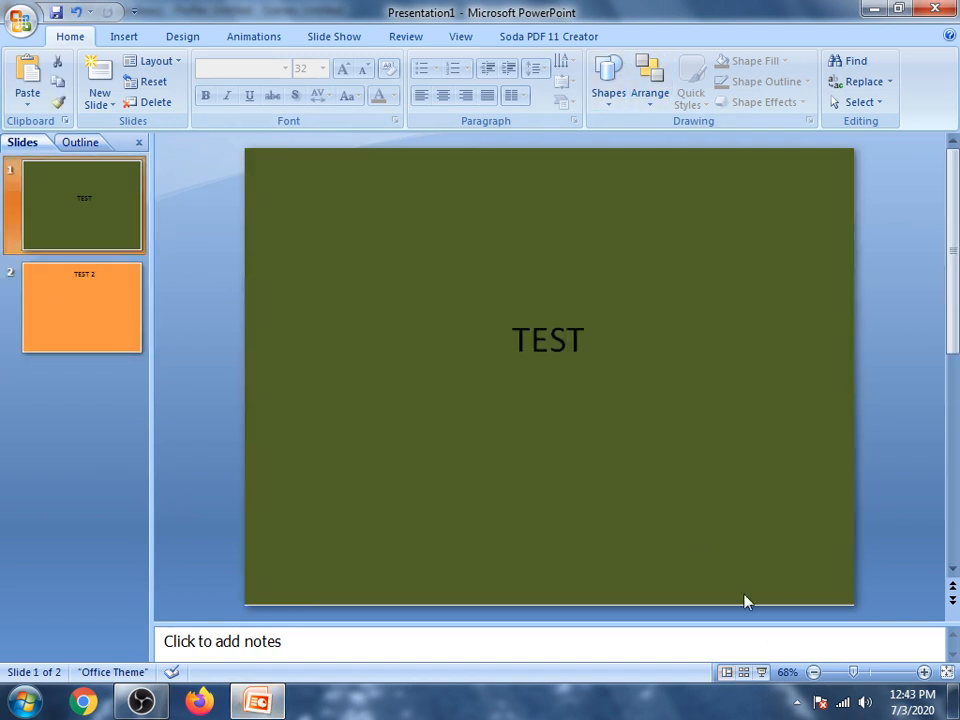
mouse_move(763, 672)
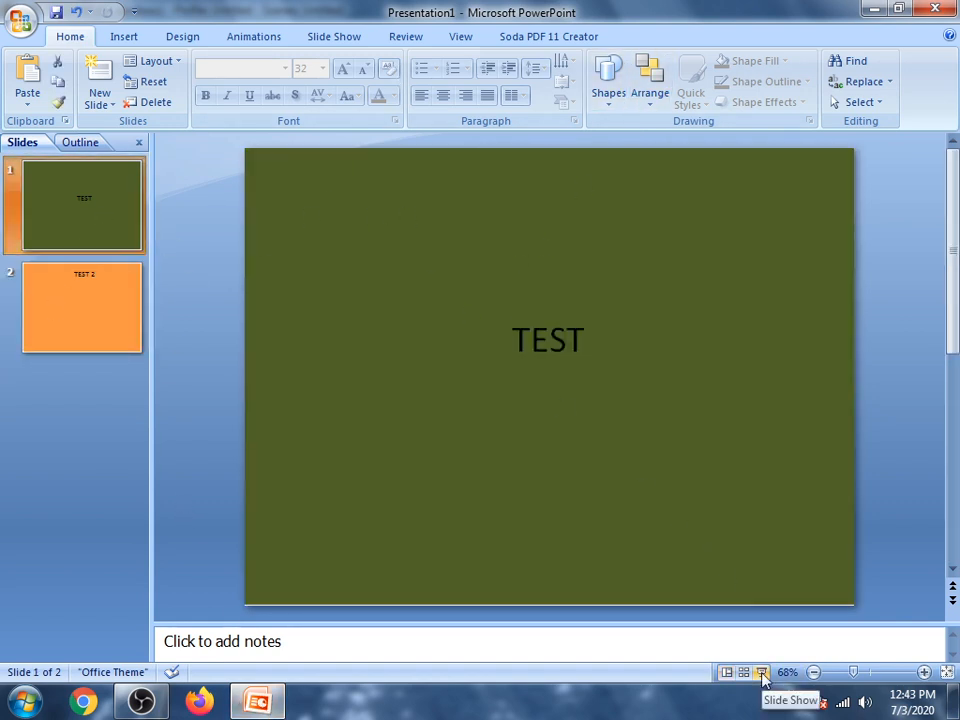
Step: Run the slide show from slide 1, showing the green TEST slide full screen
left_click(762, 672)
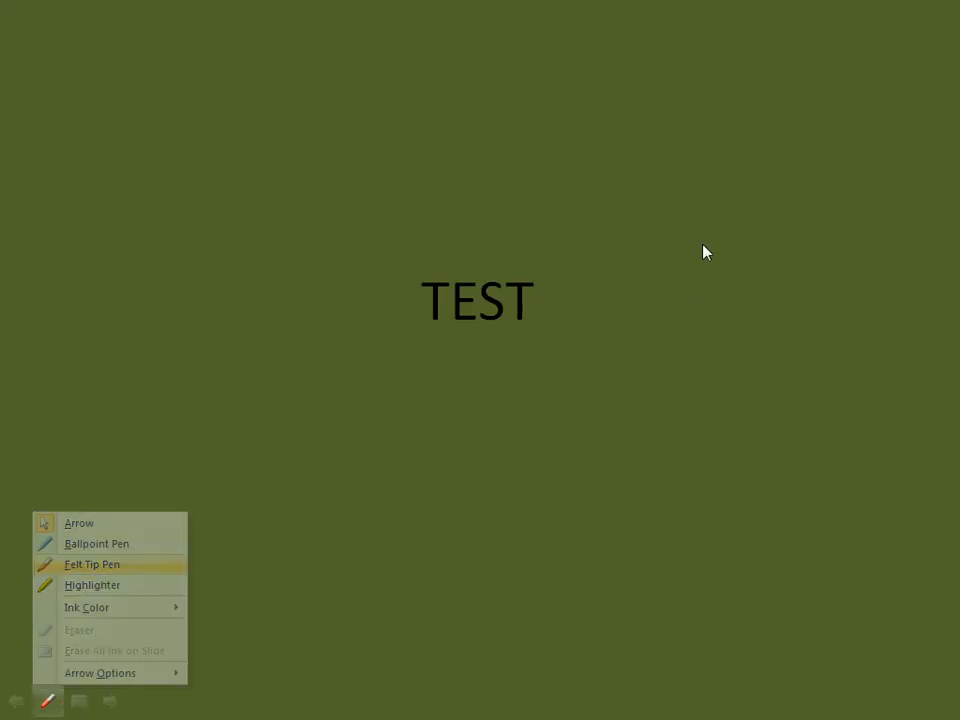
left_click(18, 699)
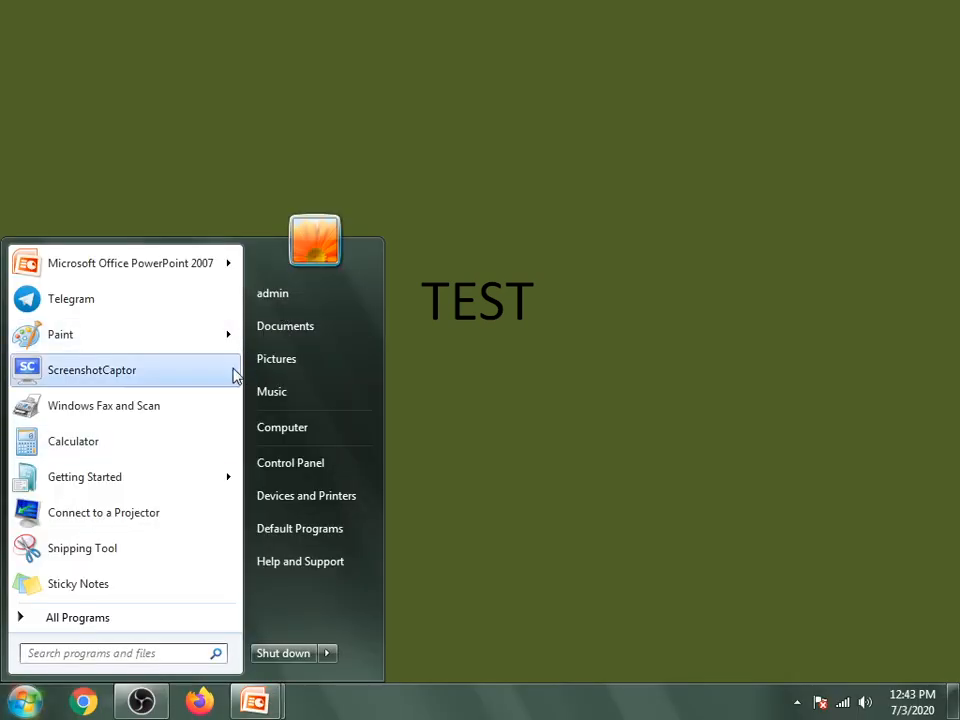
mouse_move(140, 700)
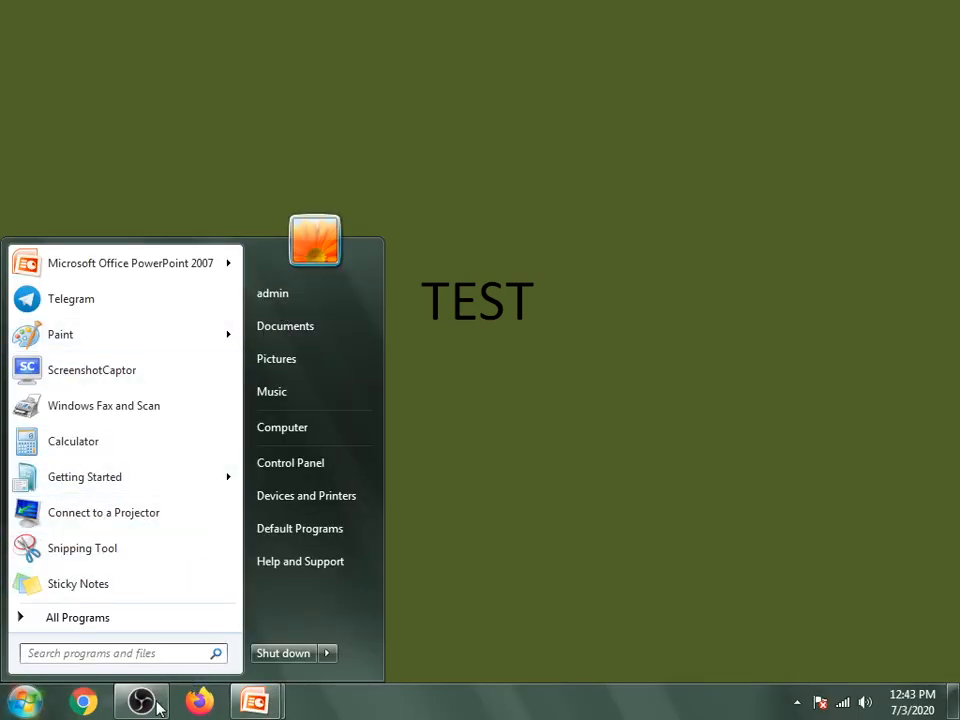
Step: Add a Window Capture source in OBS and start naming it 'P'
left_click(255, 700)
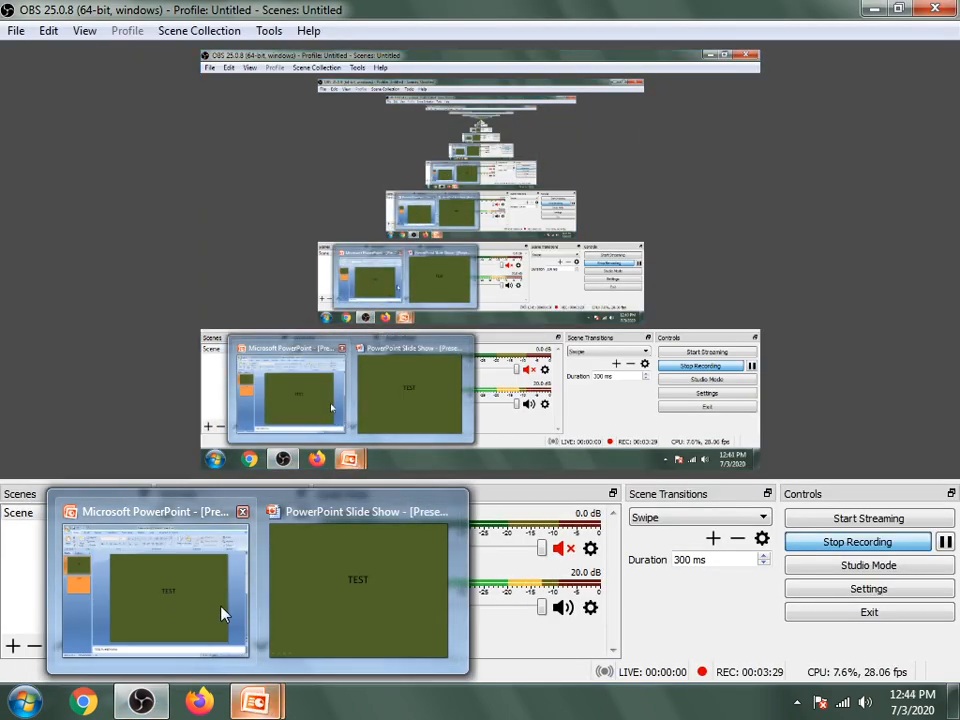
mouse_move(128, 606)
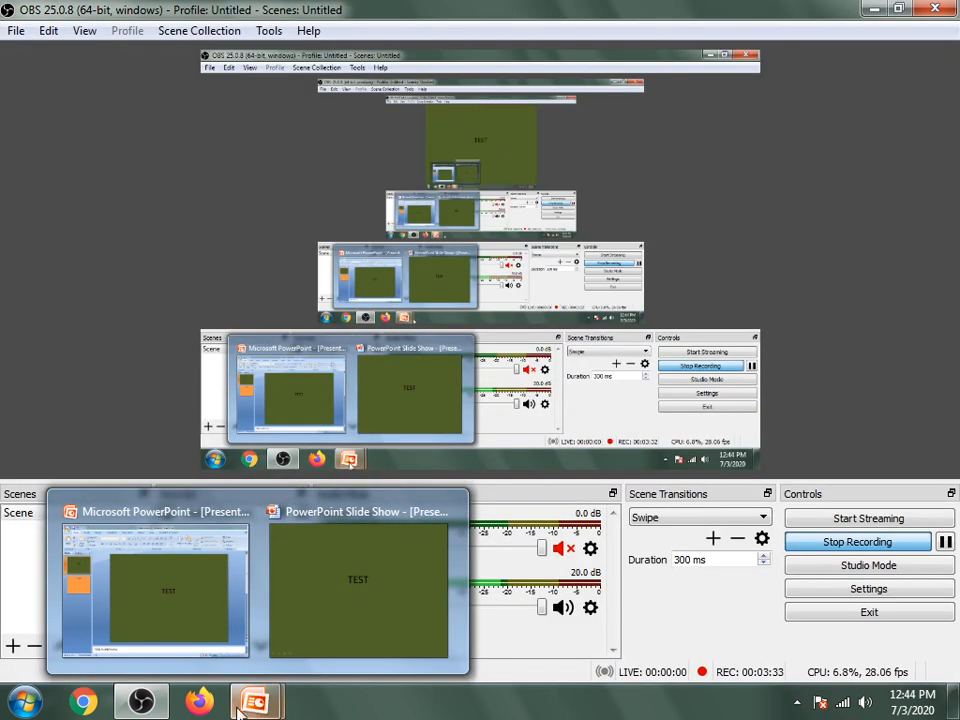
mouse_move(140, 700)
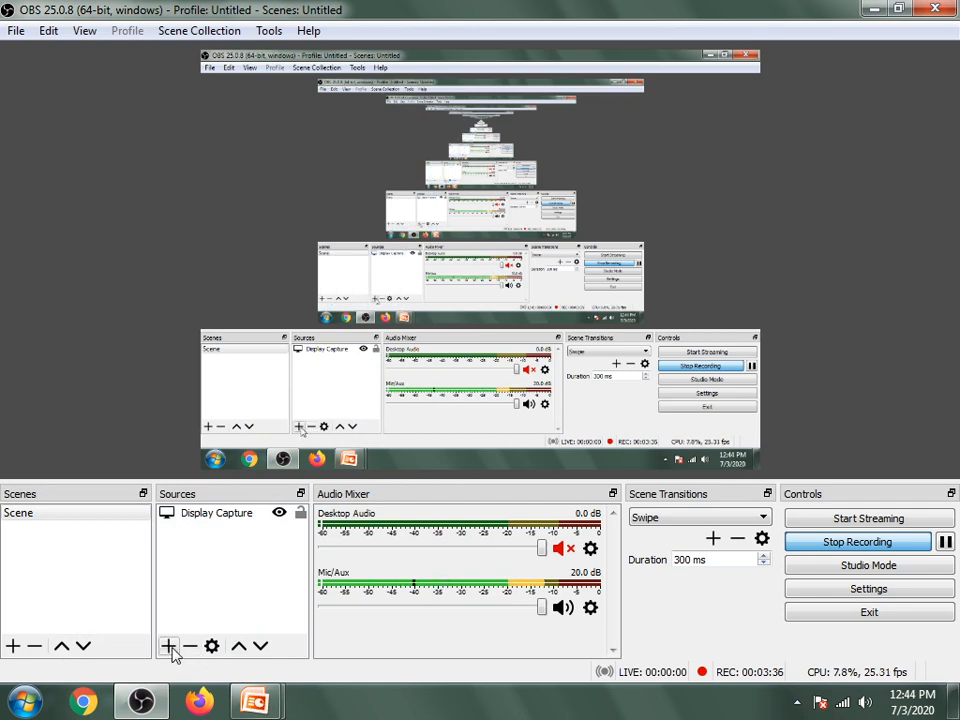
left_click(168, 645)
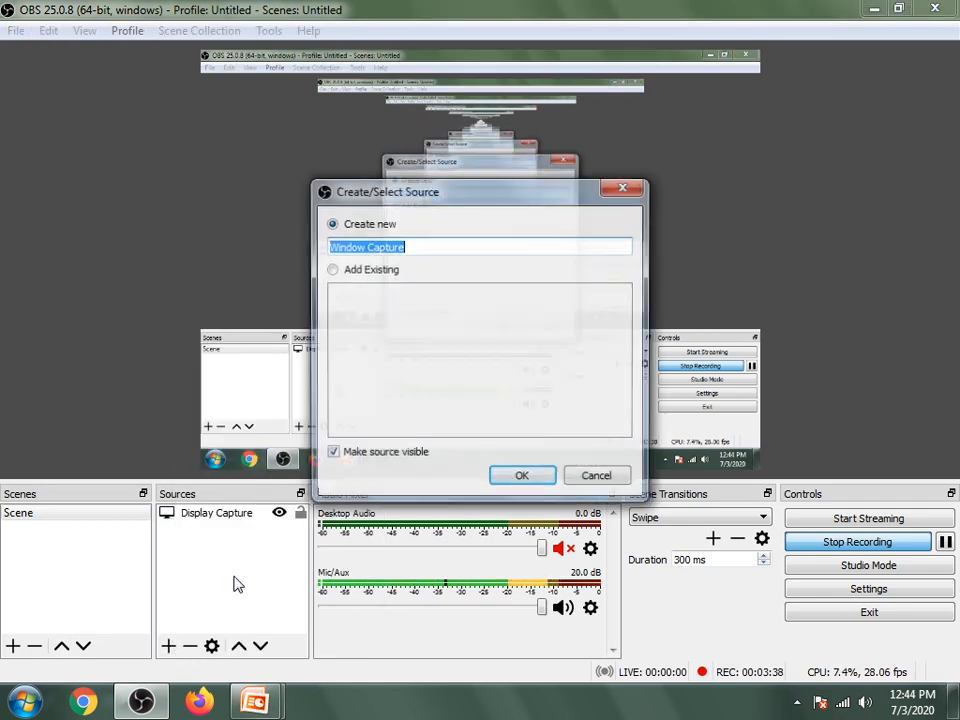
type("P")
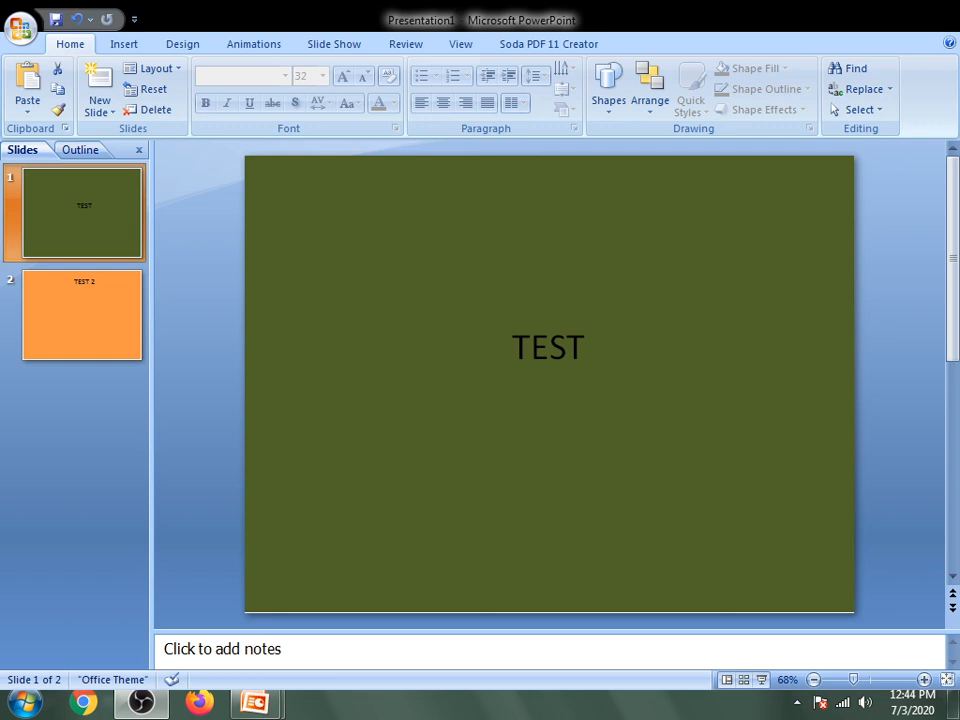
Step: Discard the slide show ink and close PowerPoint without saving the presentation
left_click(141, 701)
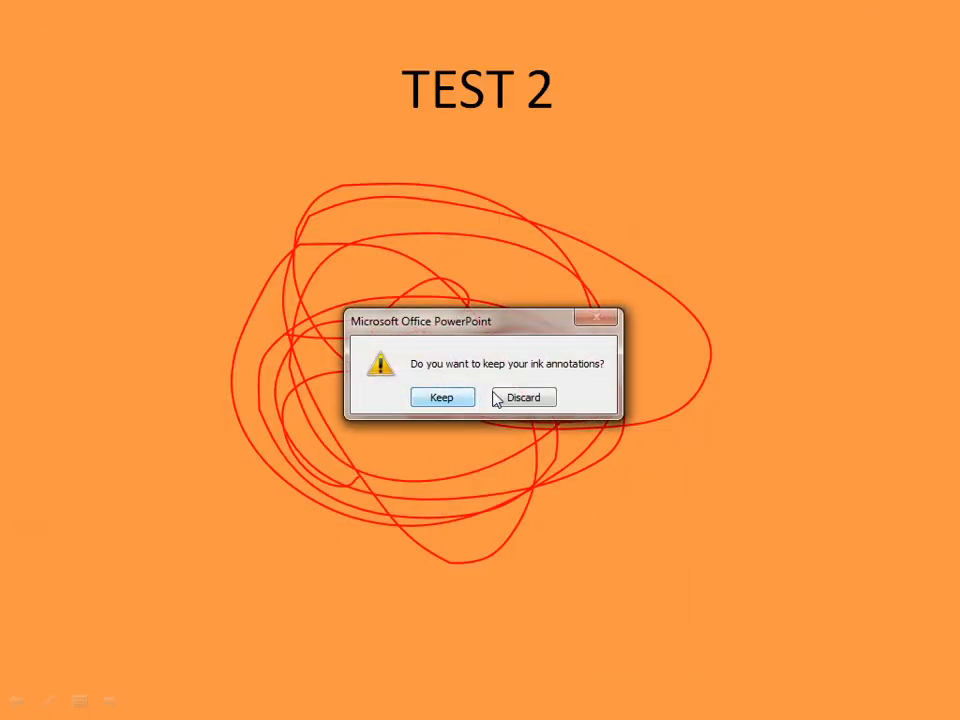
left_click(522, 397)
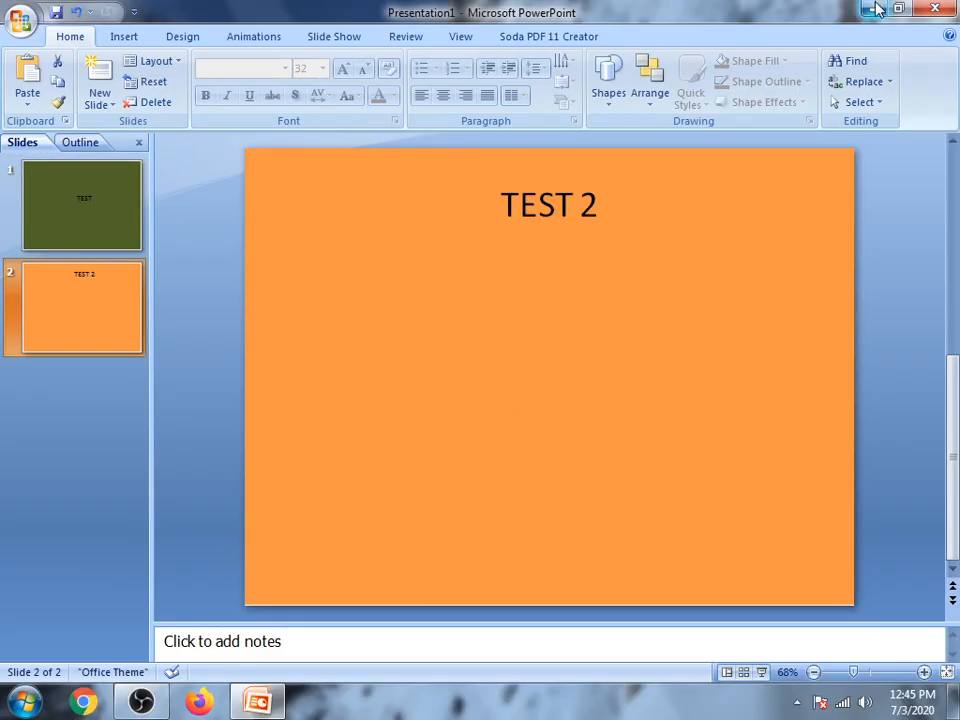
left_click(936, 8)
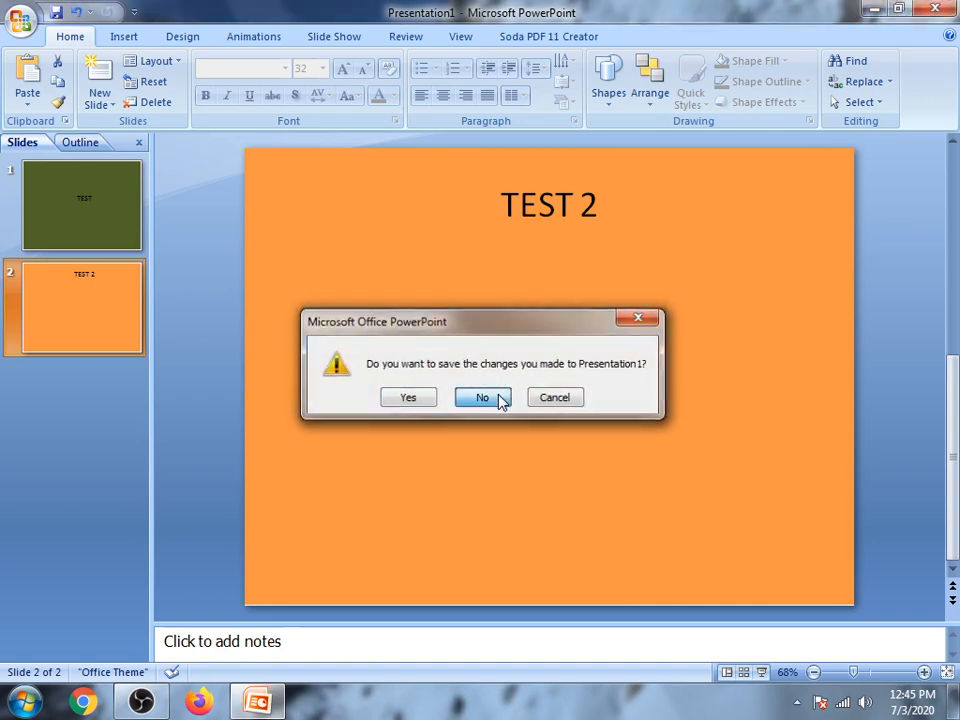
left_click(482, 397)
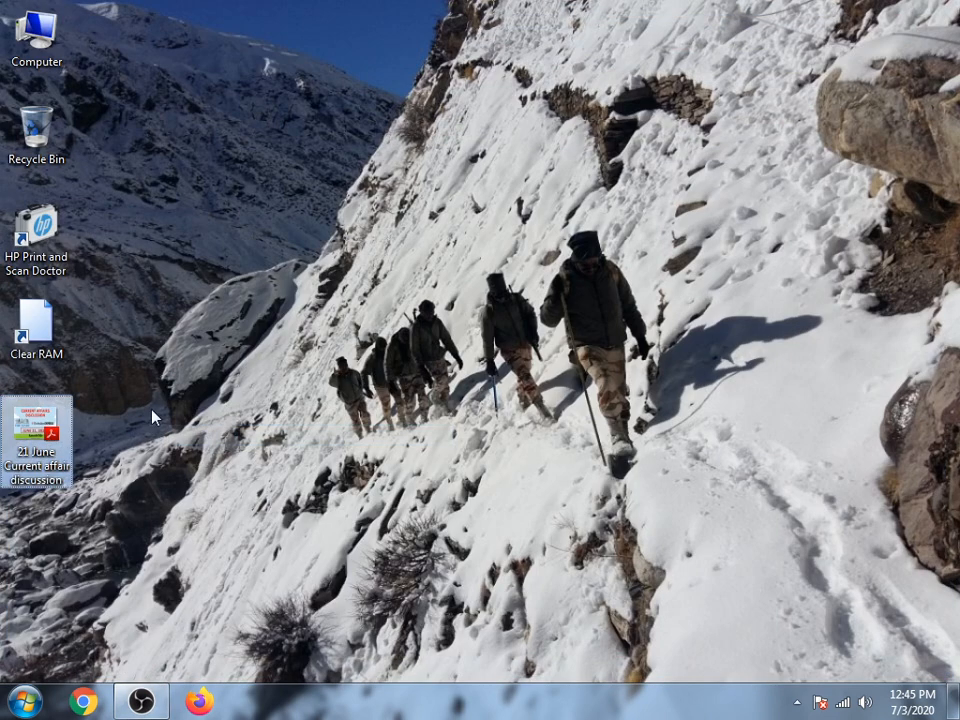
Step: Open the '21 June Current affair discussion' PDF in Acrobat Reader DC
double_click(37, 443)
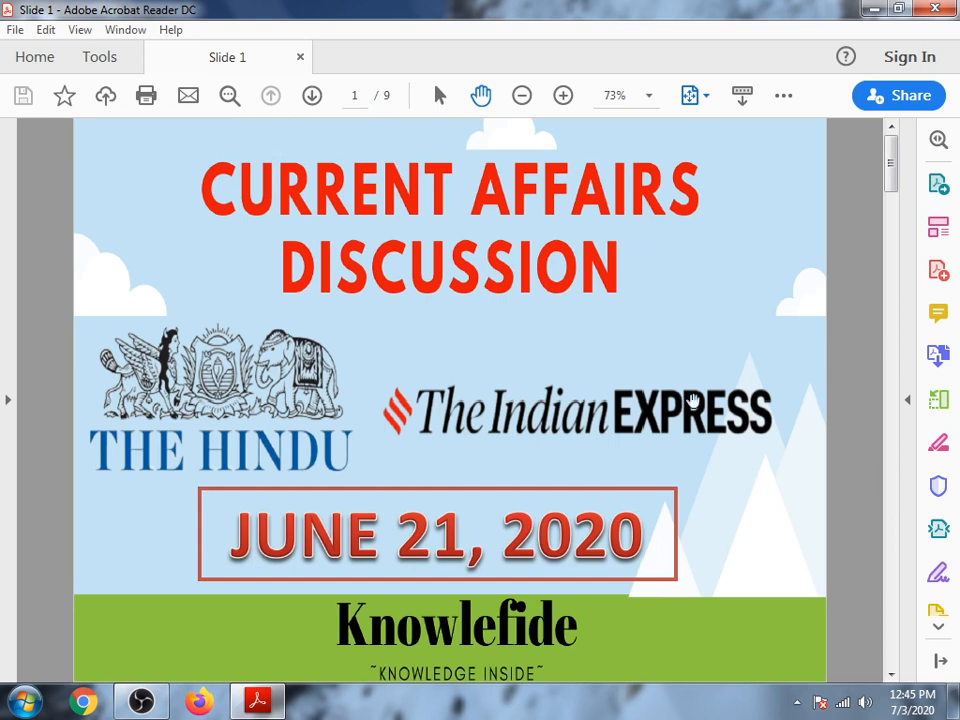
mouse_move(474, 360)
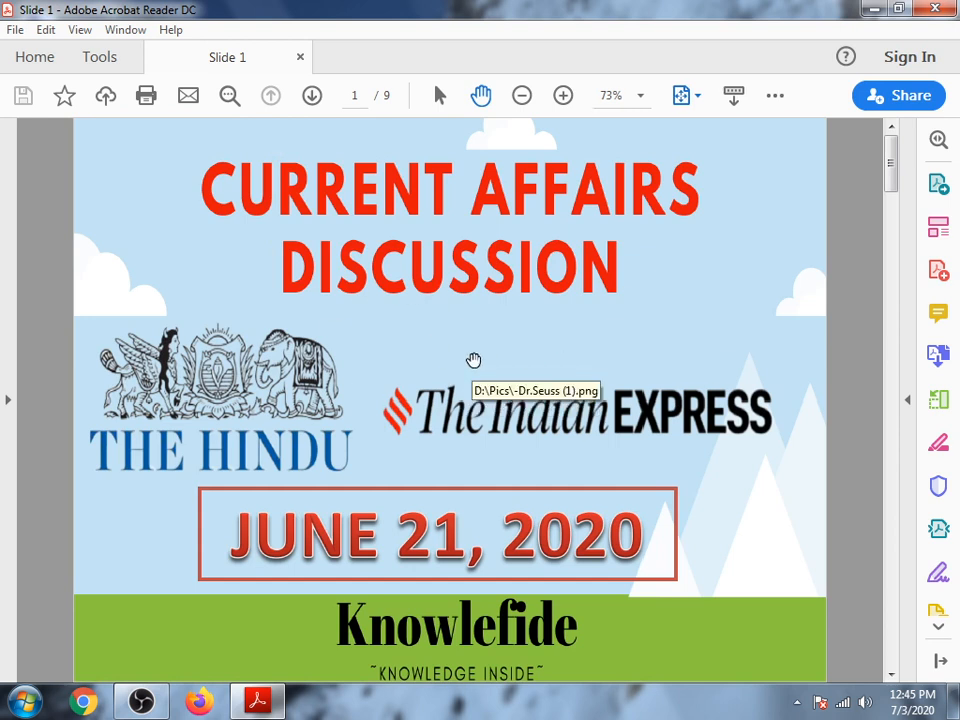
mouse_move(298, 630)
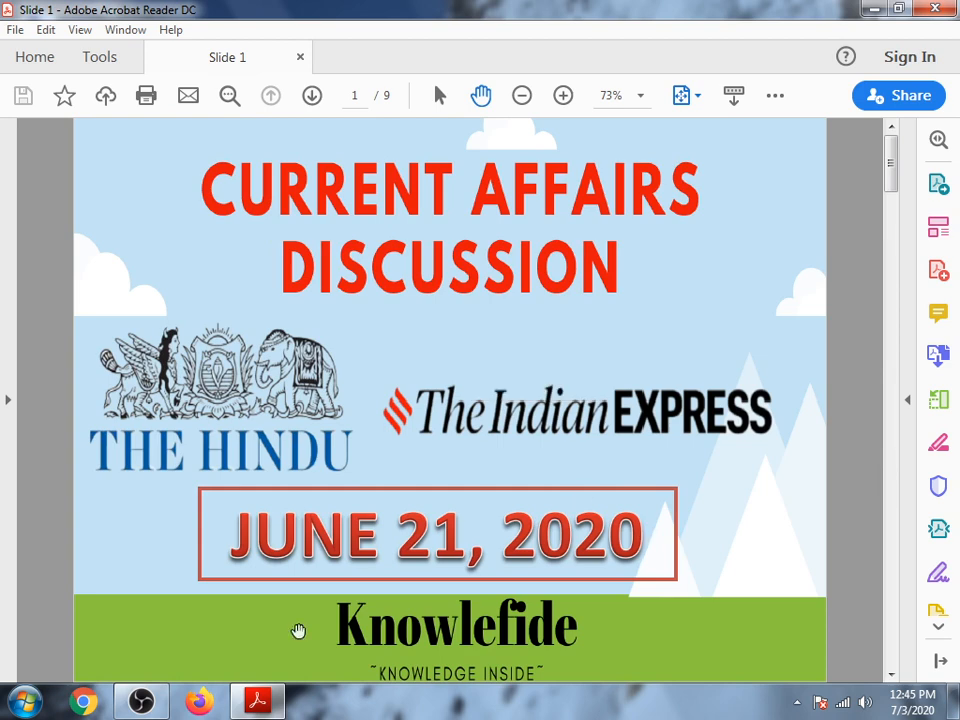
left_click(140, 700)
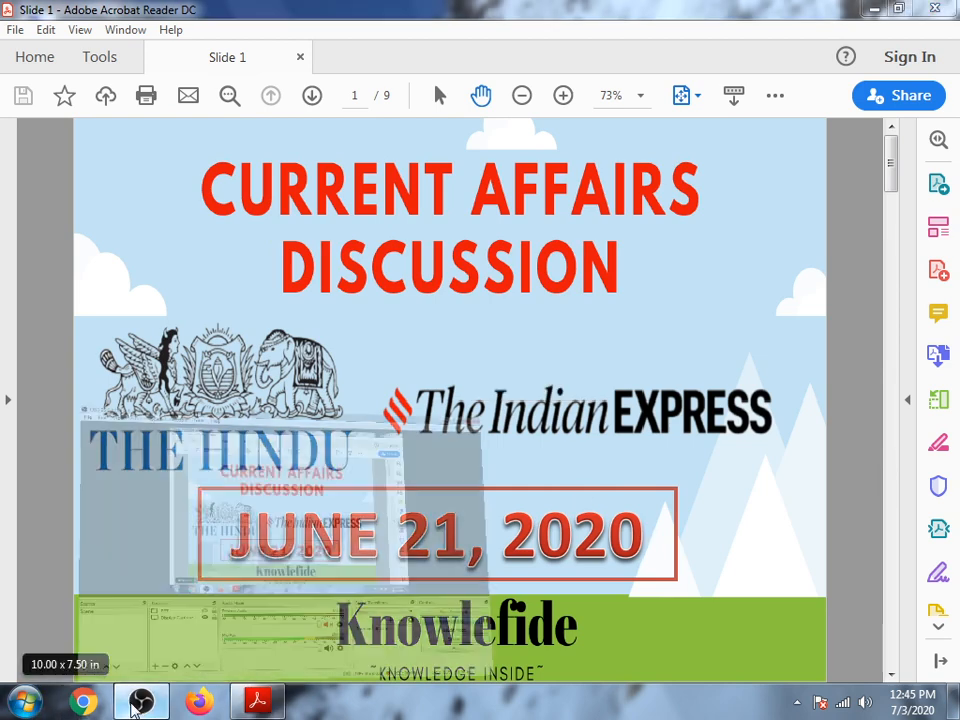
Step: Create a Window Capture source named PDF in OBS and confirm the name
left_click(140, 700)
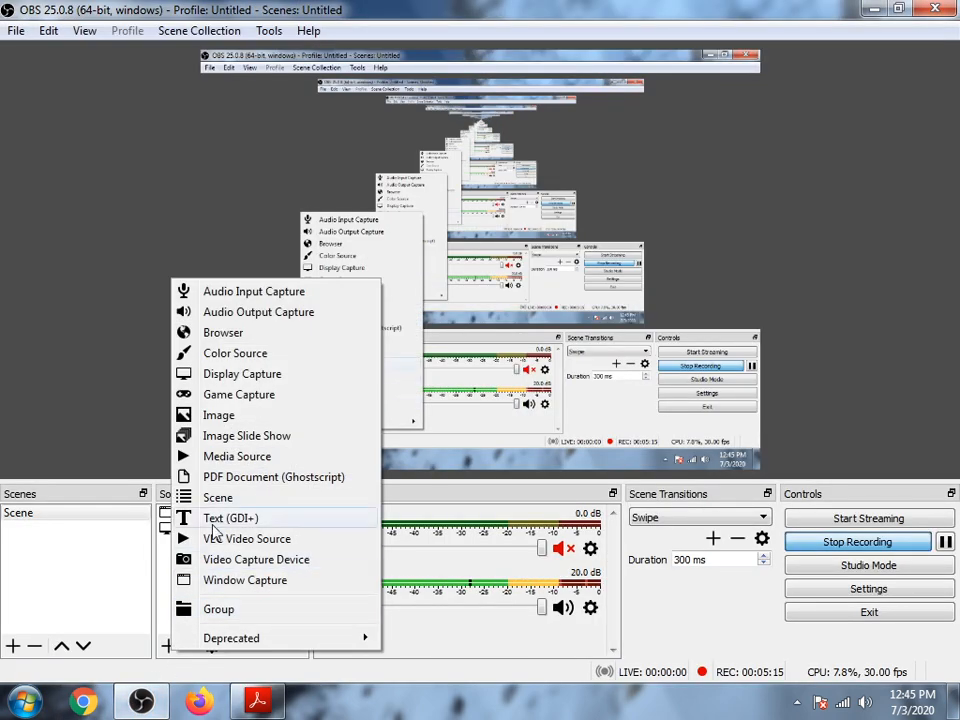
mouse_move(296, 490)
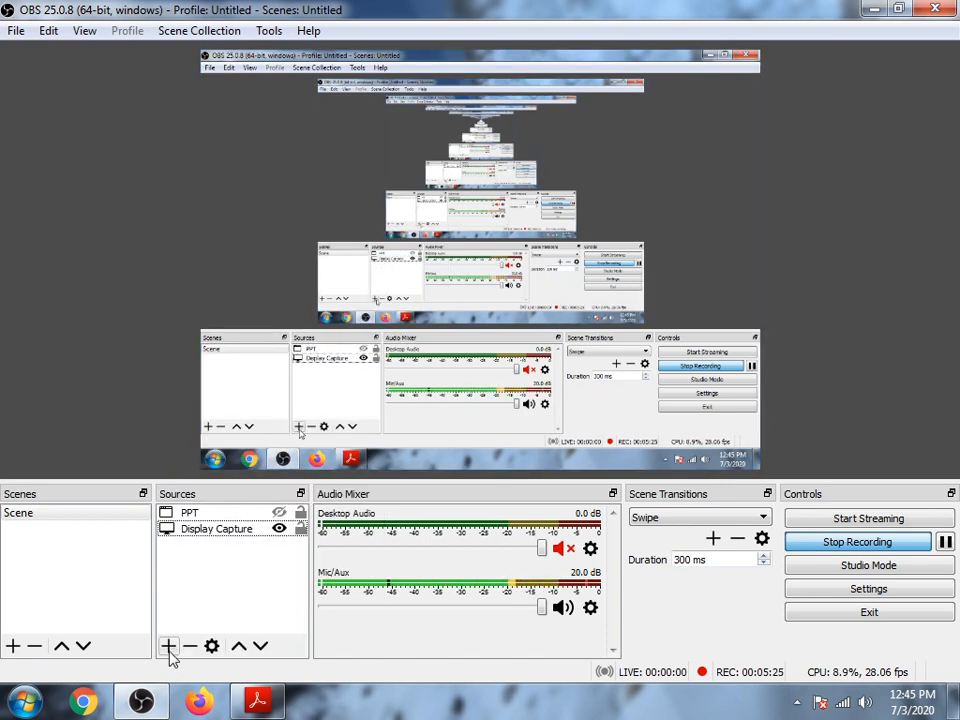
left_click(168, 646)
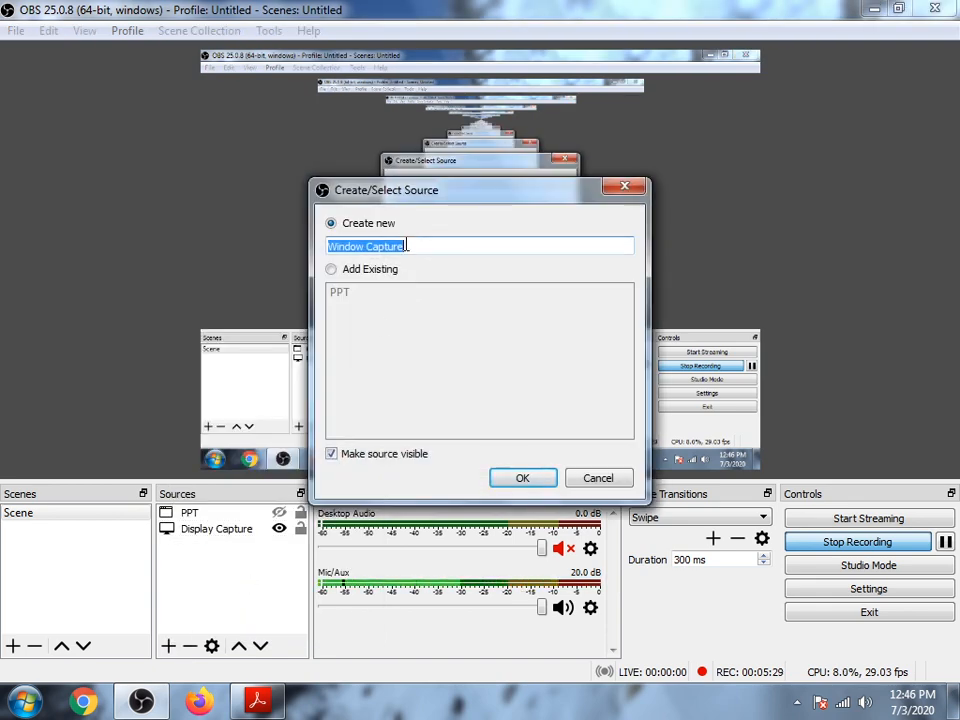
type("PDF")
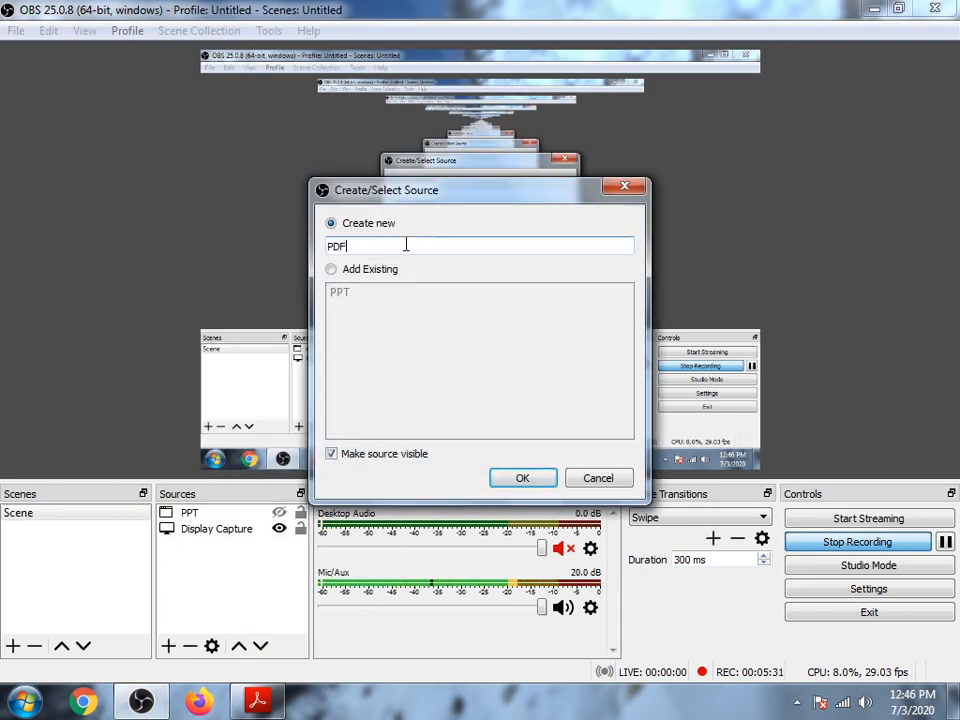
left_click(522, 477)
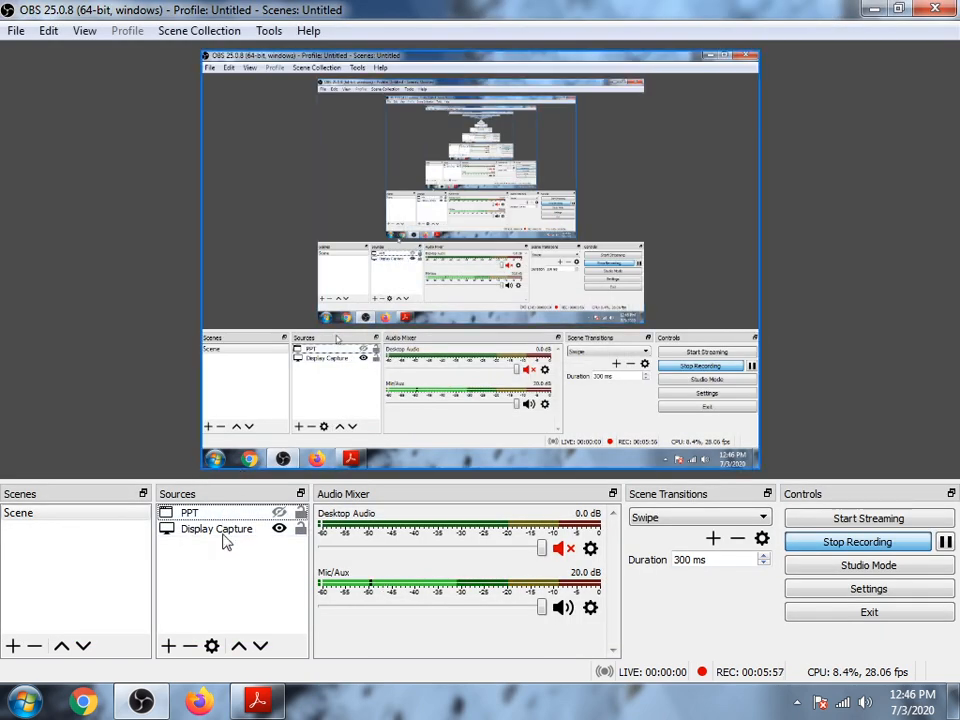
Step: Show the PDF in full-screen mode, then open OBS's source-type list
left_click(257, 700)
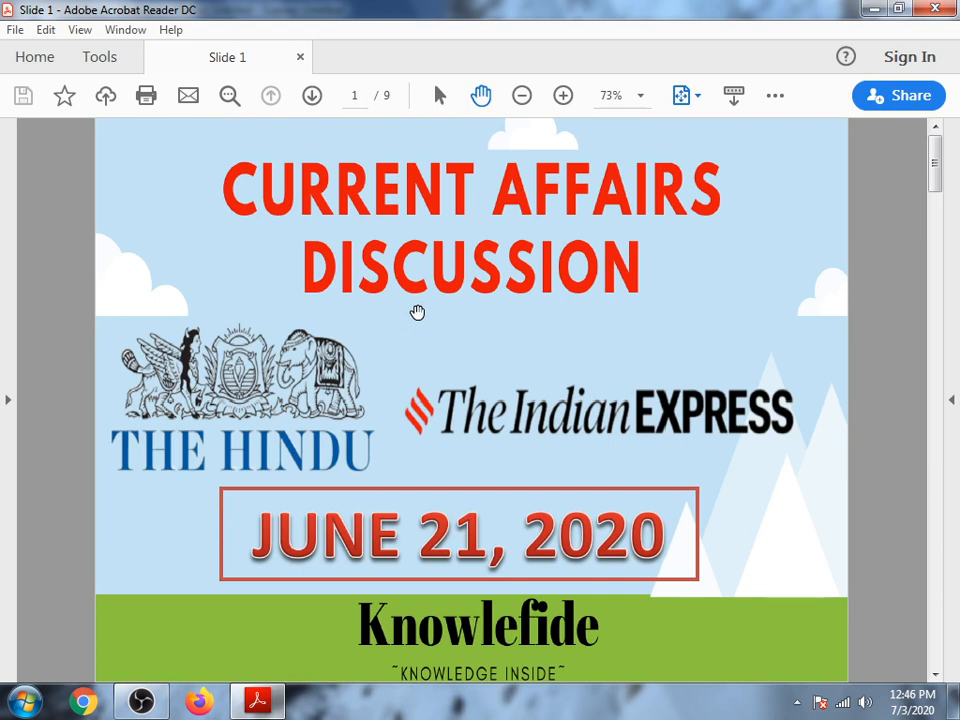
mouse_move(197, 216)
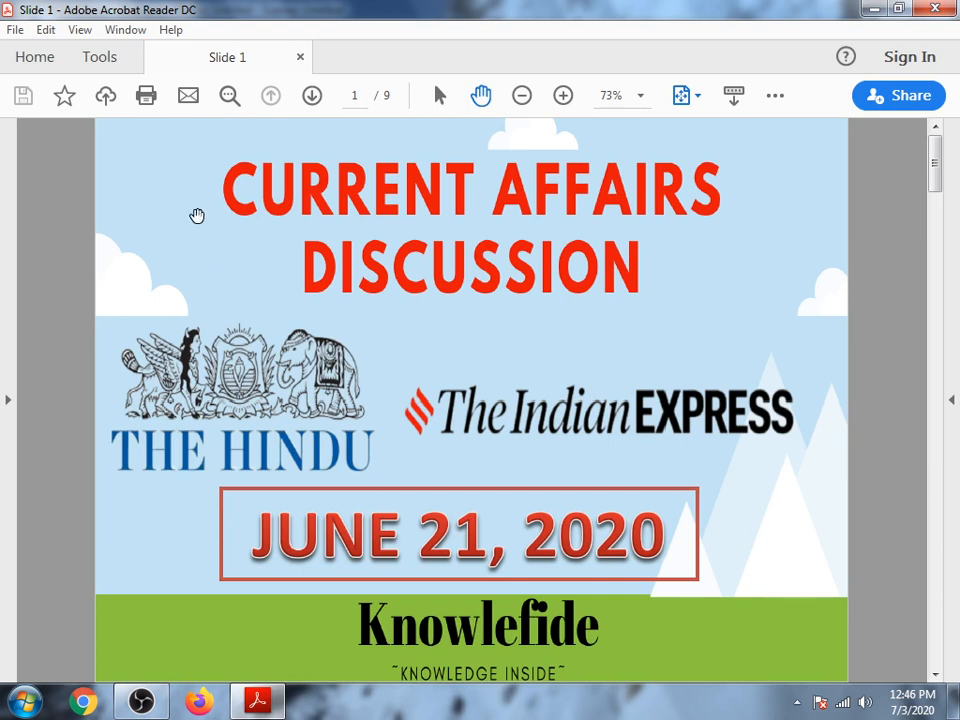
left_click(79, 29)
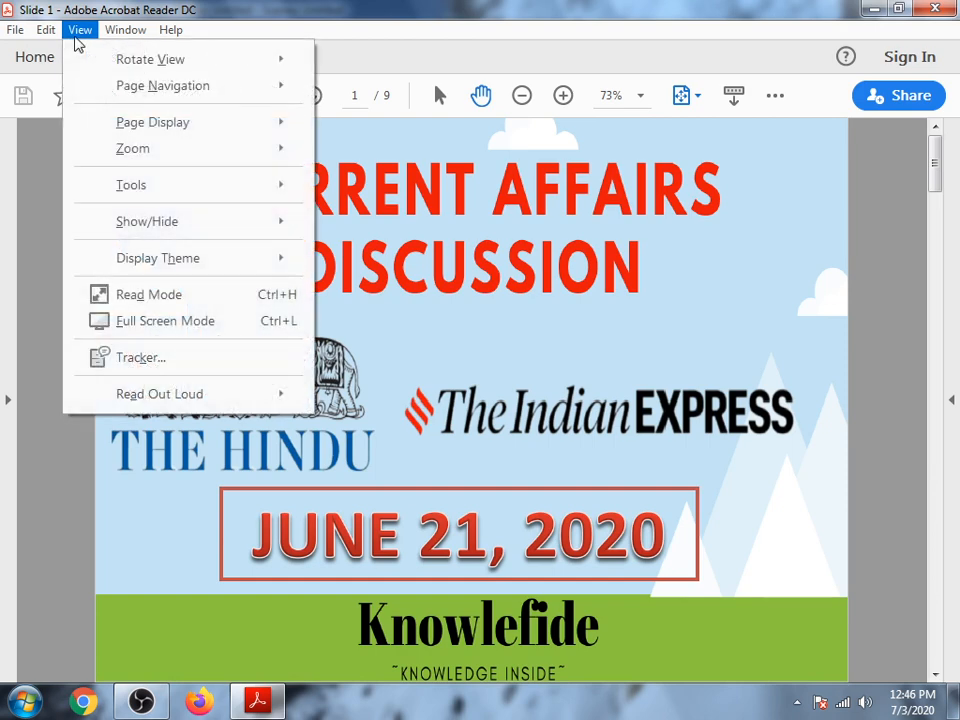
mouse_move(147, 221)
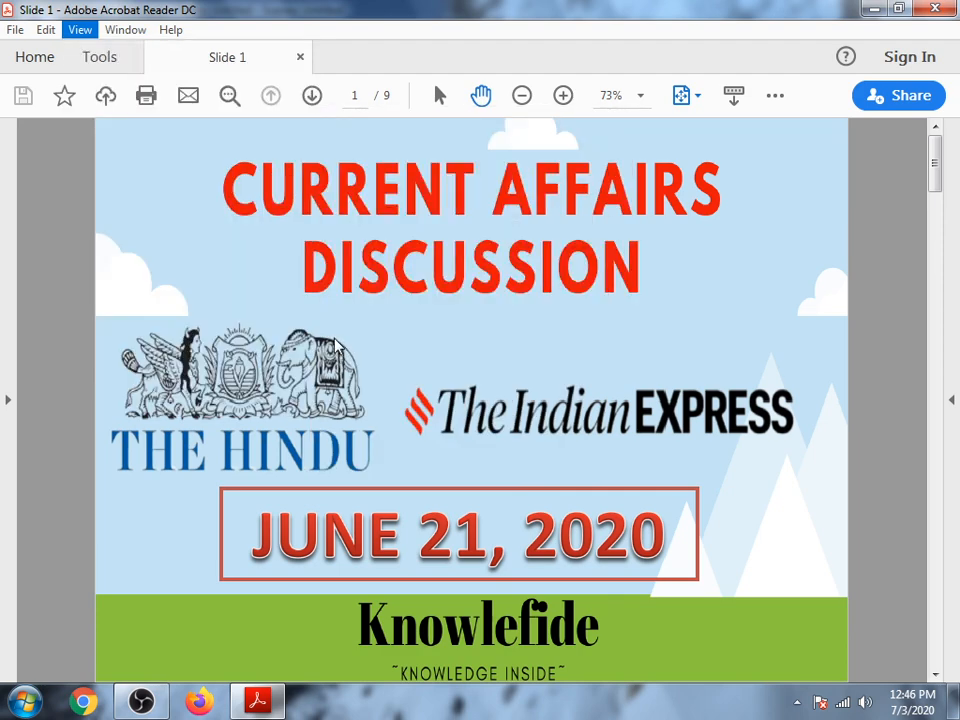
mouse_move(327, 330)
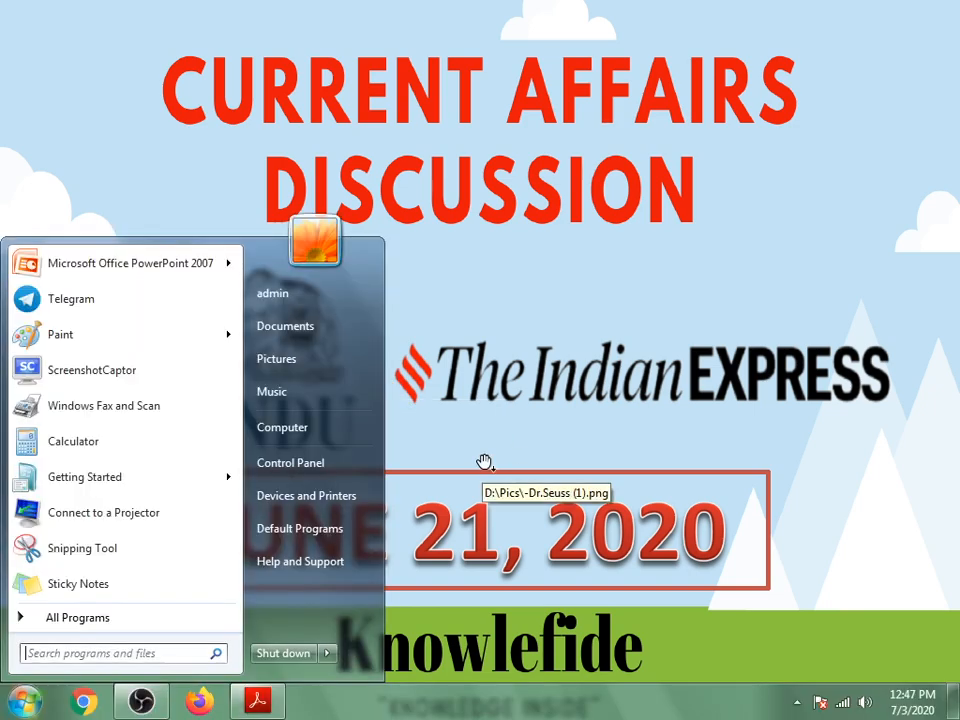
left_click(140, 700)
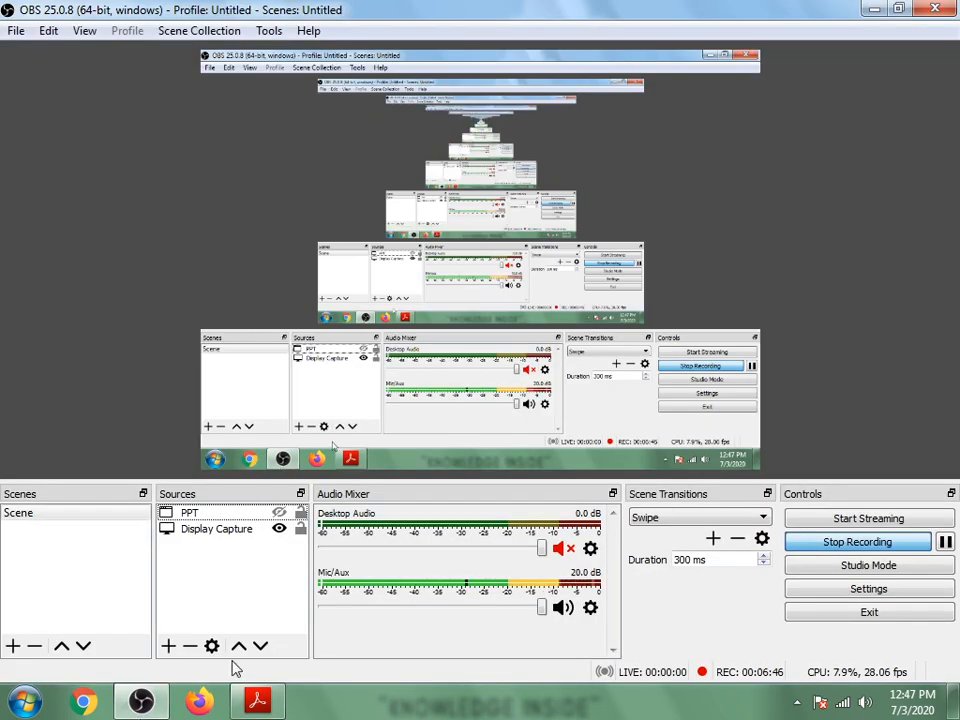
left_click(167, 645)
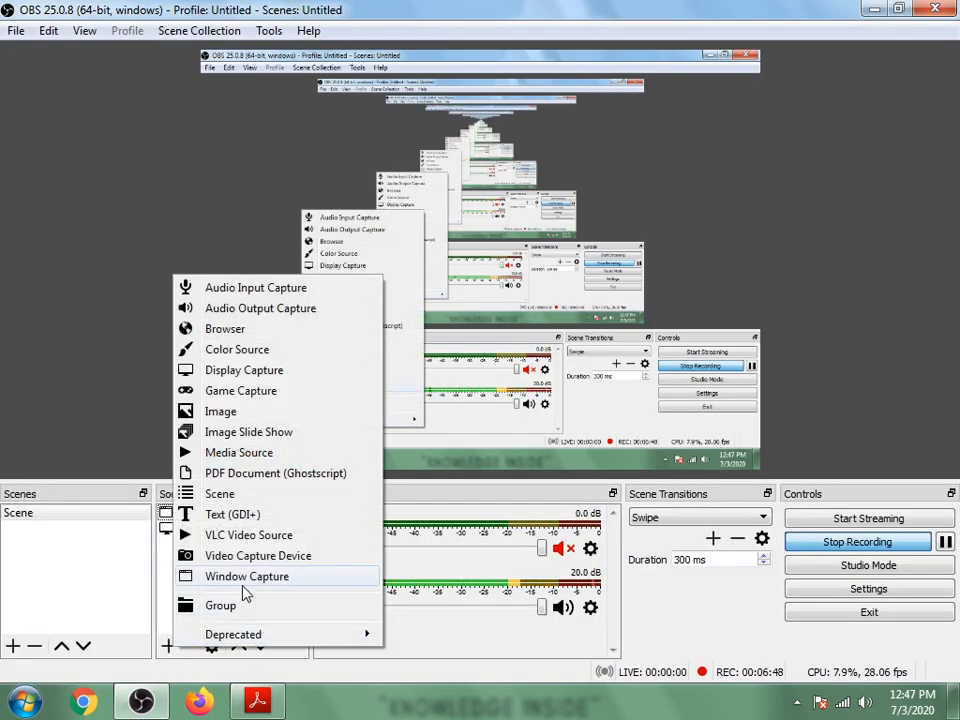